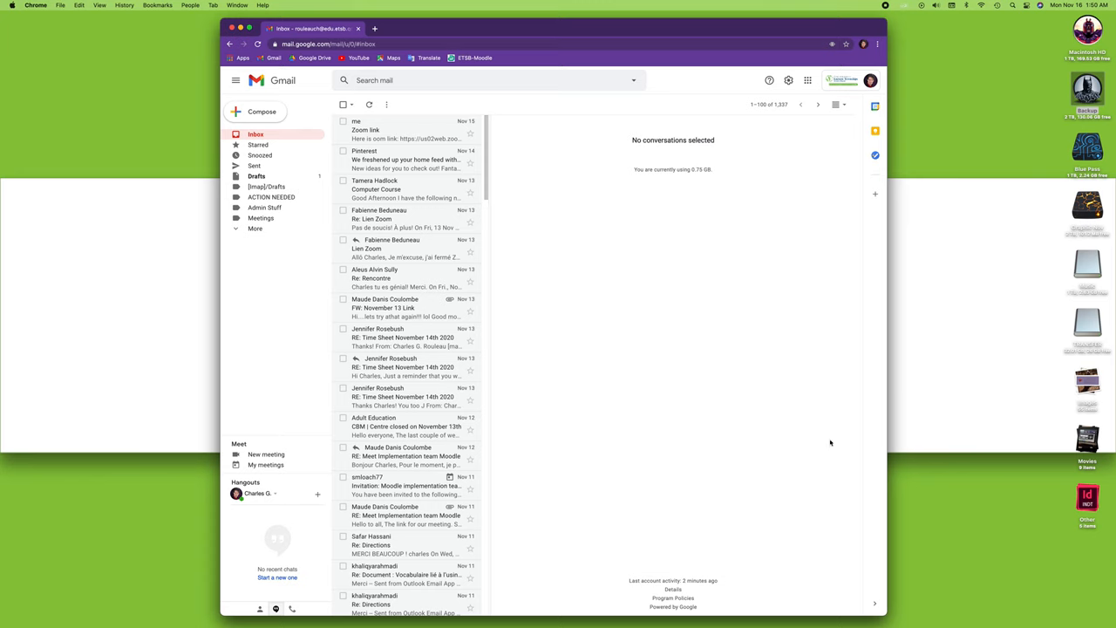
mouse_move(588, 192)
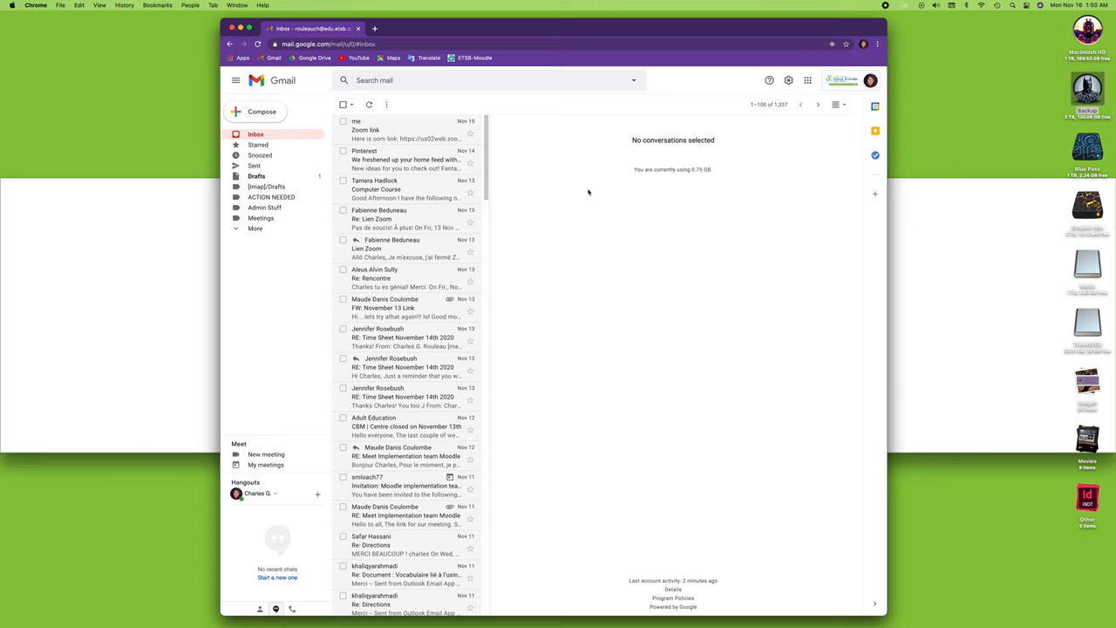
mouse_move(550, 267)
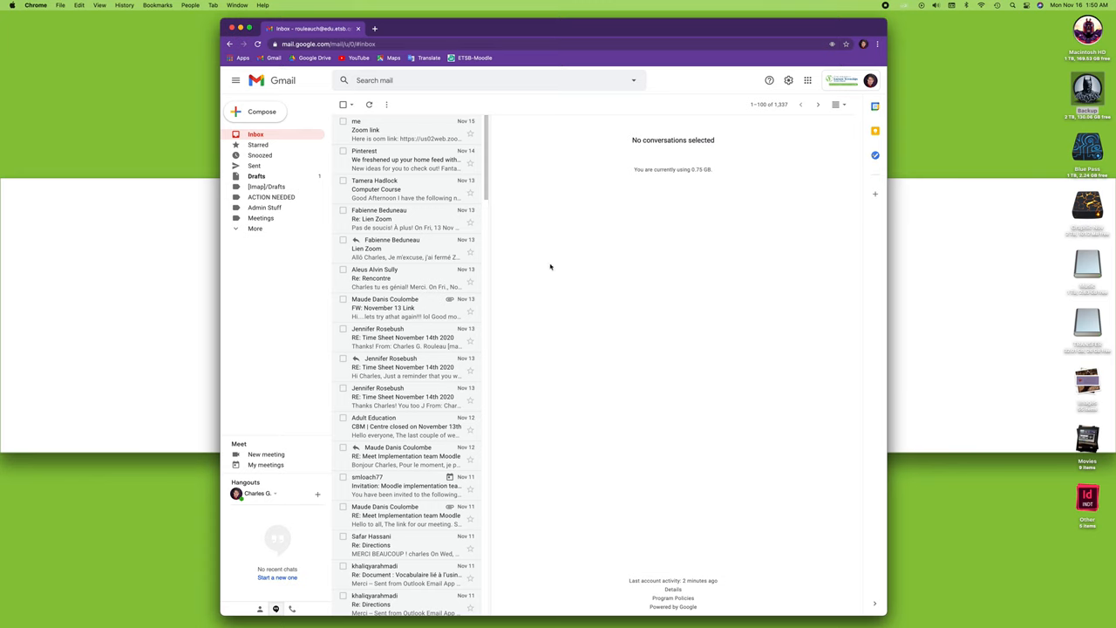
mouse_move(557, 329)
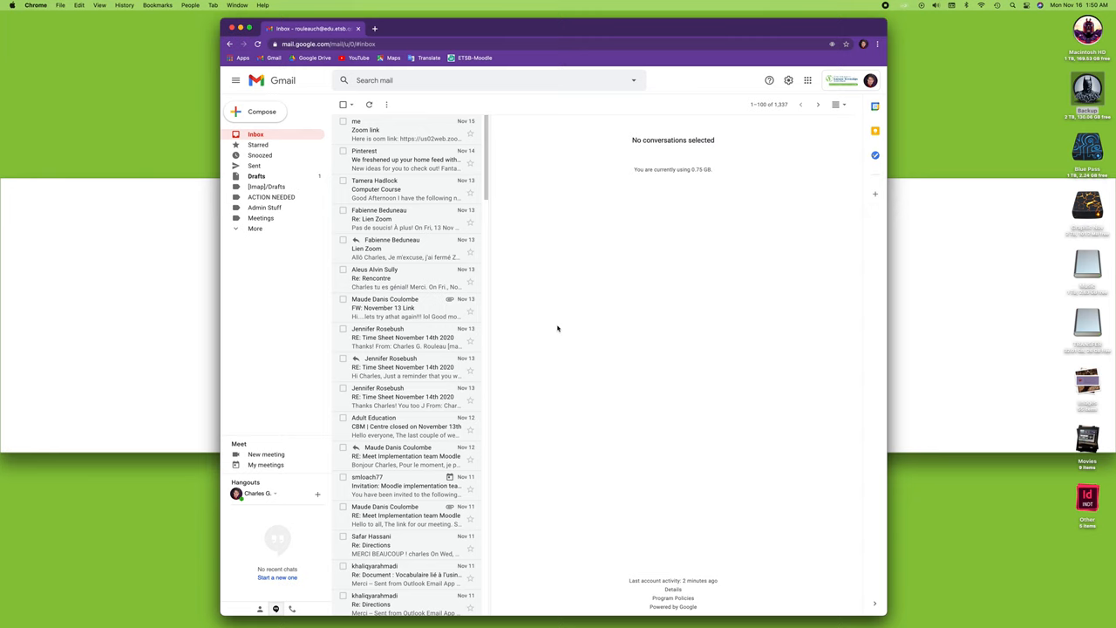
mouse_move(824, 135)
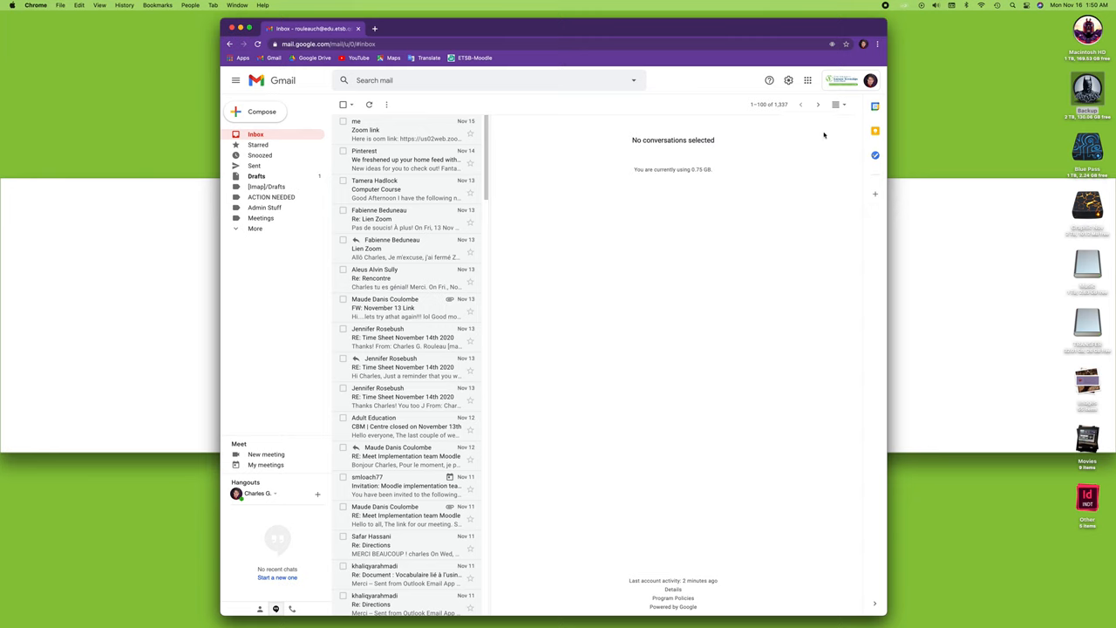
mouse_move(836, 104)
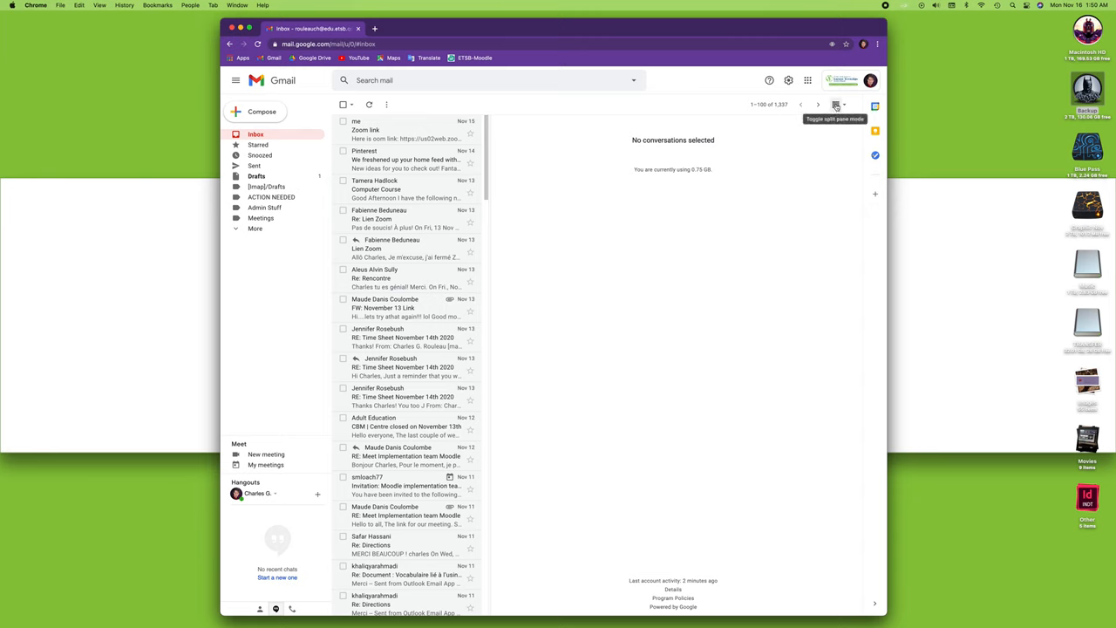
Step: Try No split and Horizontal split, then settle on Vertical split with the Zoom link message open
click(835, 104)
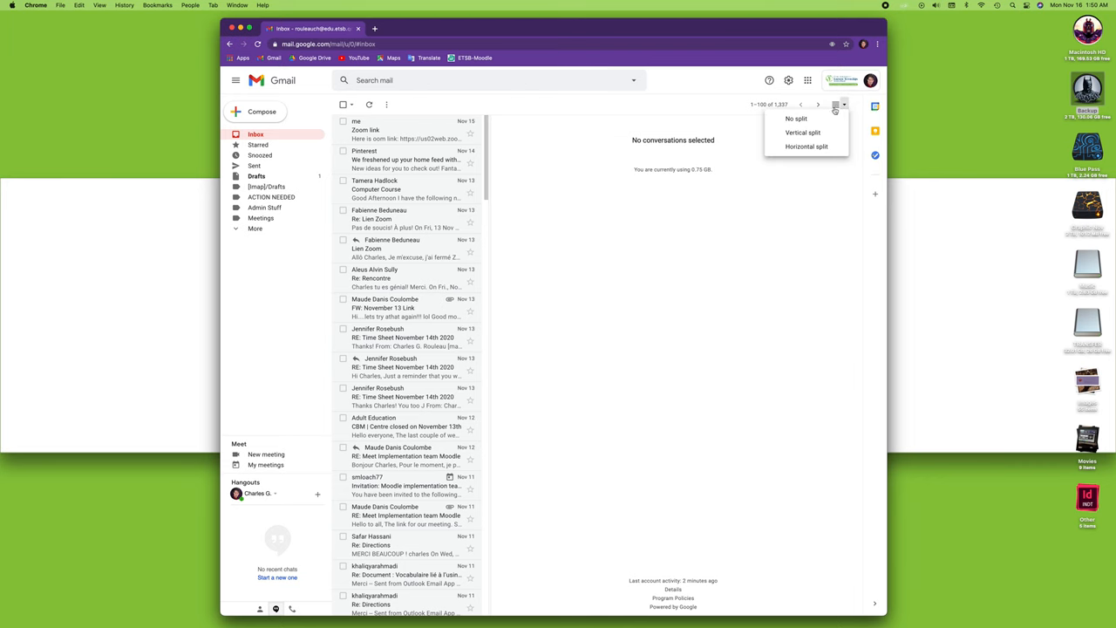
click(795, 118)
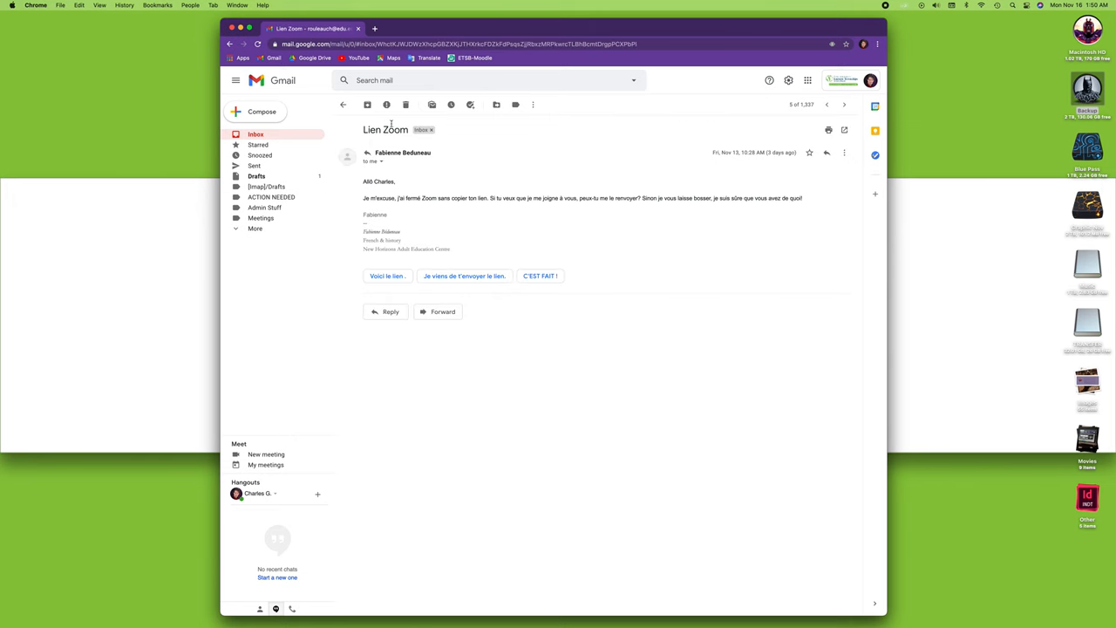
click(343, 104)
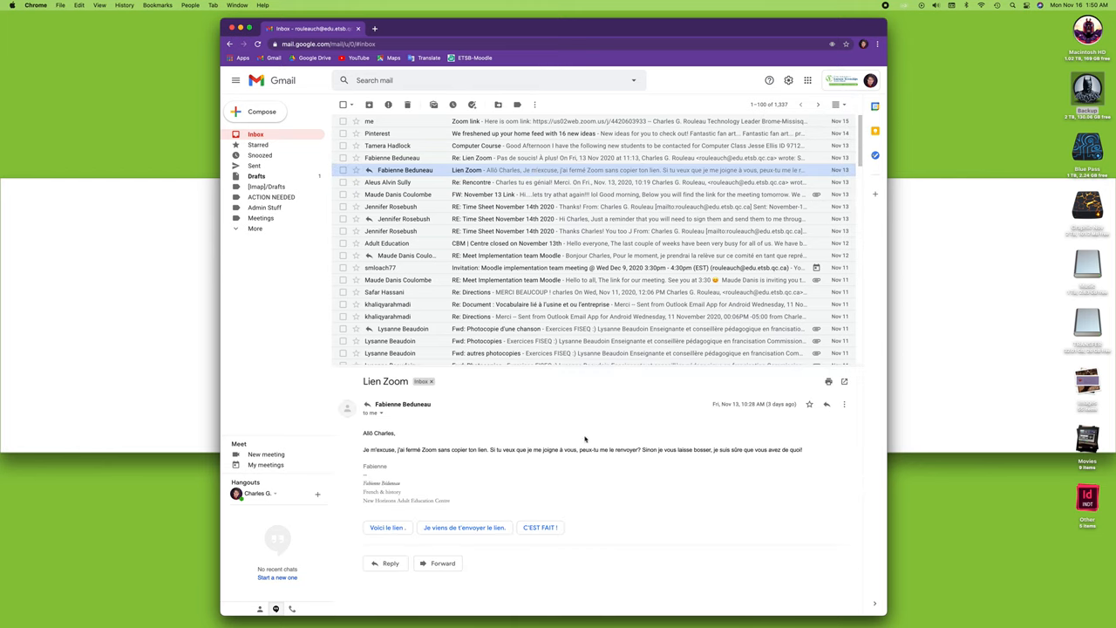
click(845, 105)
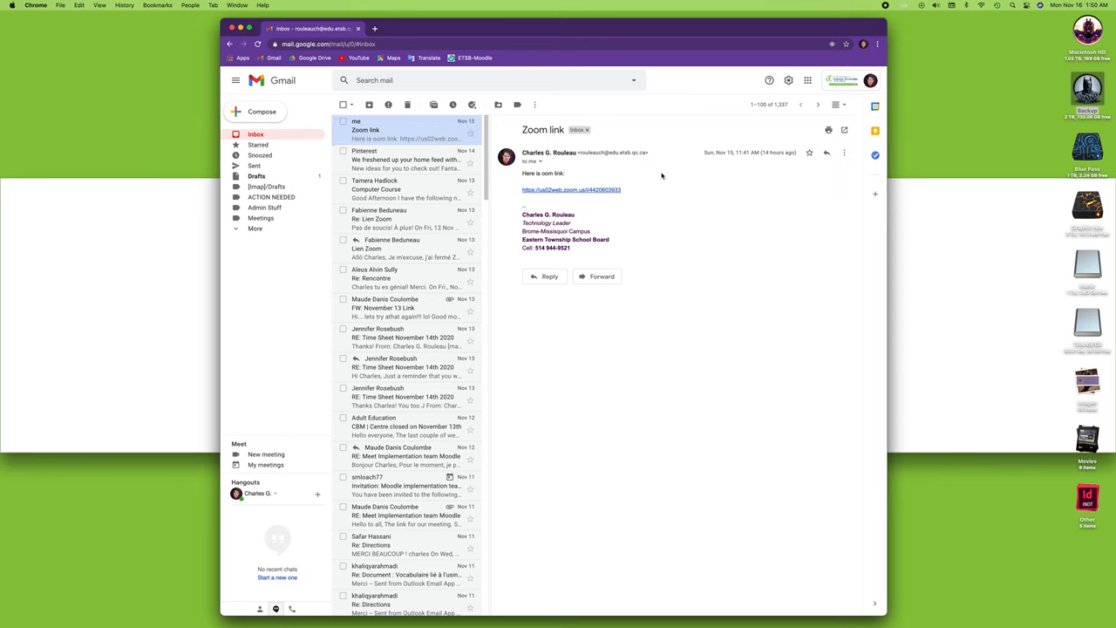
mouse_move(728, 383)
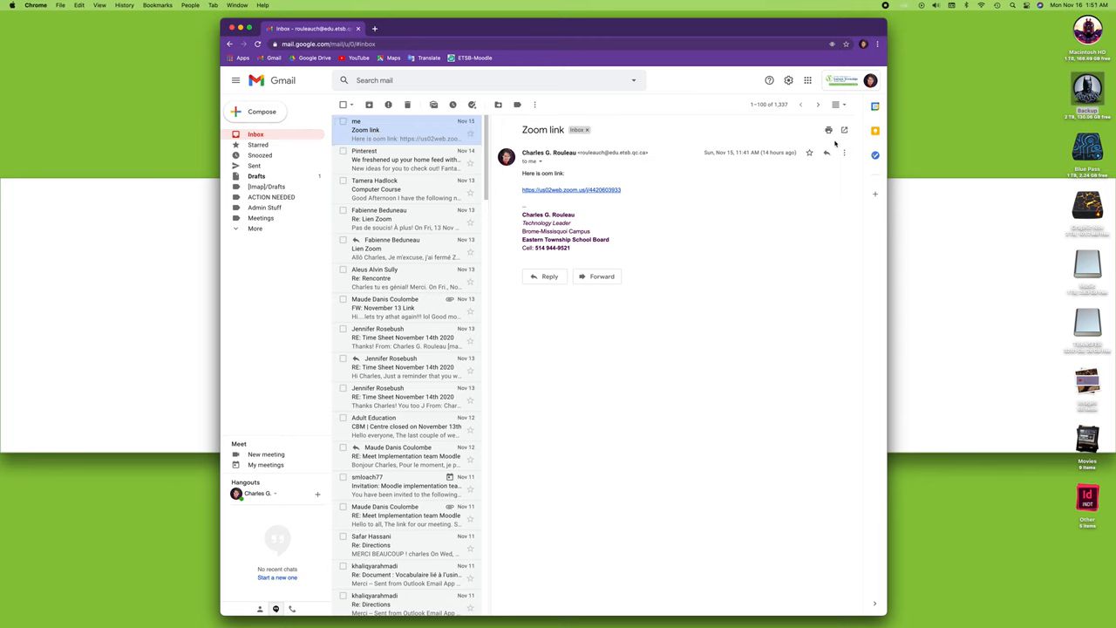
mouse_move(791, 218)
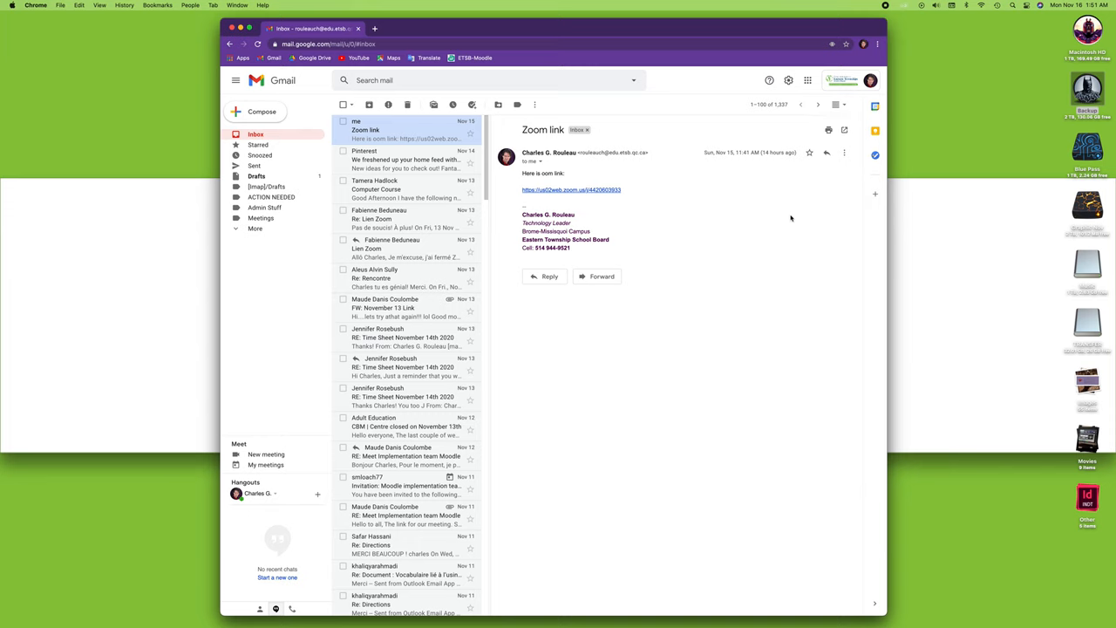
mouse_move(780, 217)
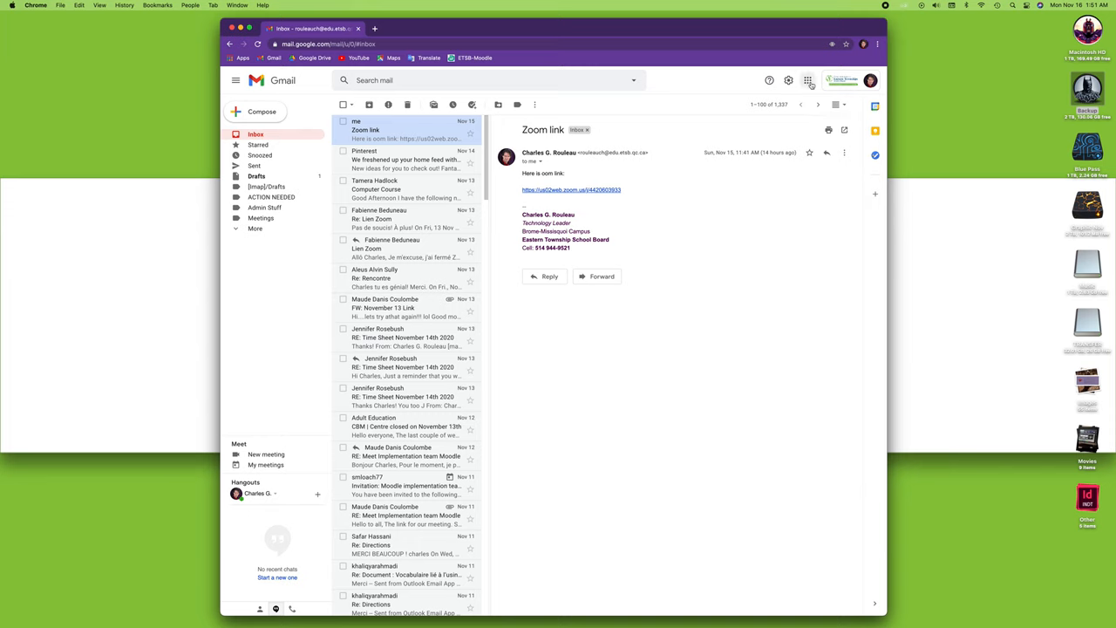
mouse_move(788, 80)
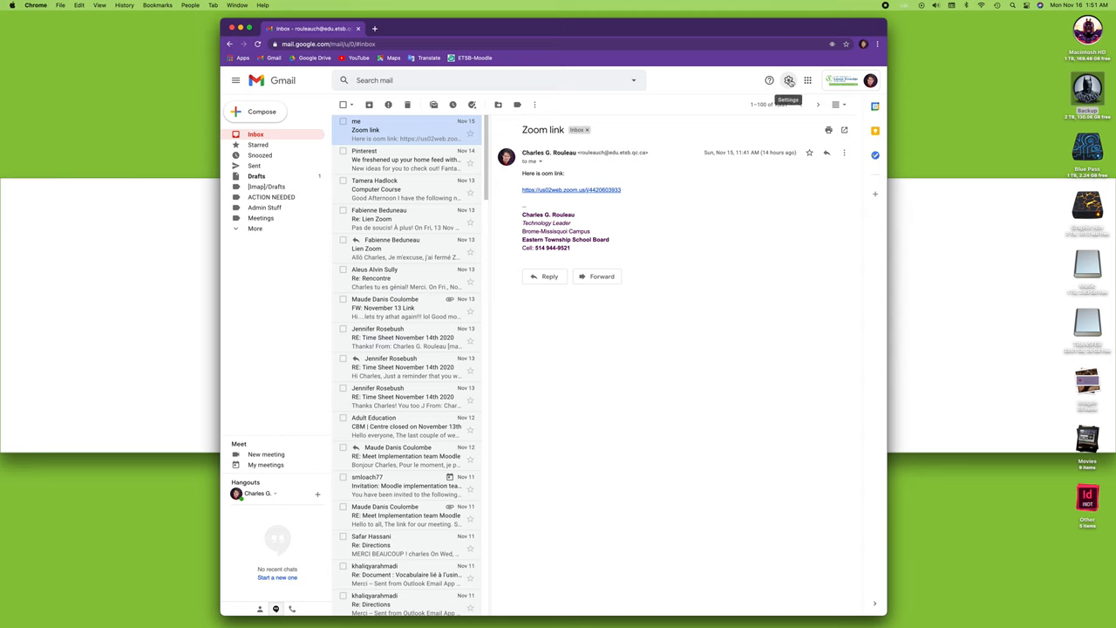
Step: In quick settings, try Default and Comfortable inbox density, then settle on Compact
click(789, 80)
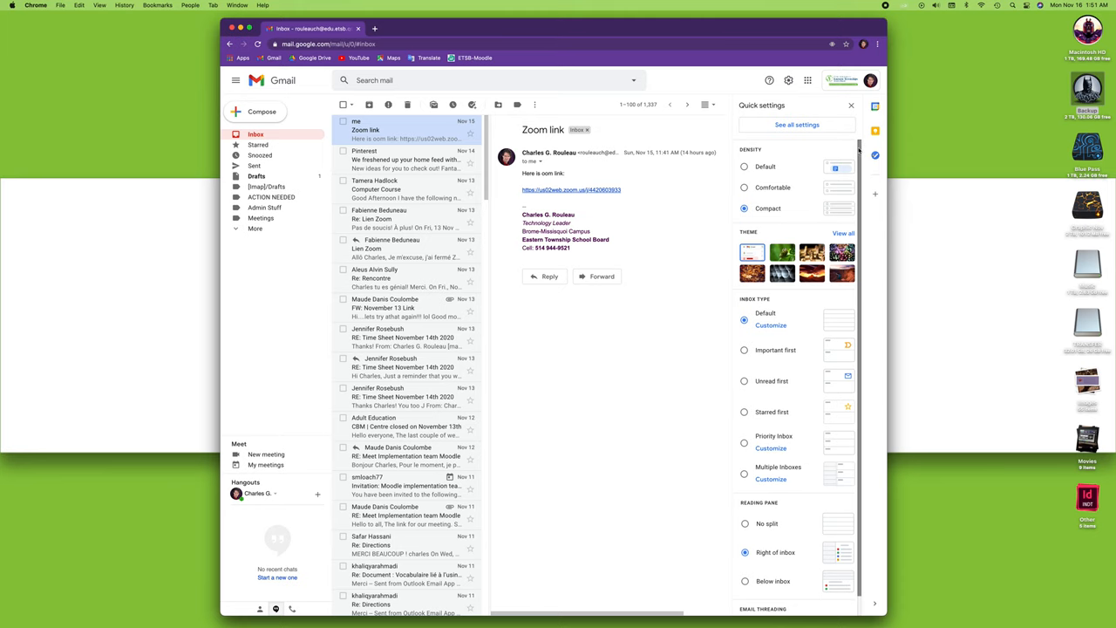
mouse_move(861, 145)
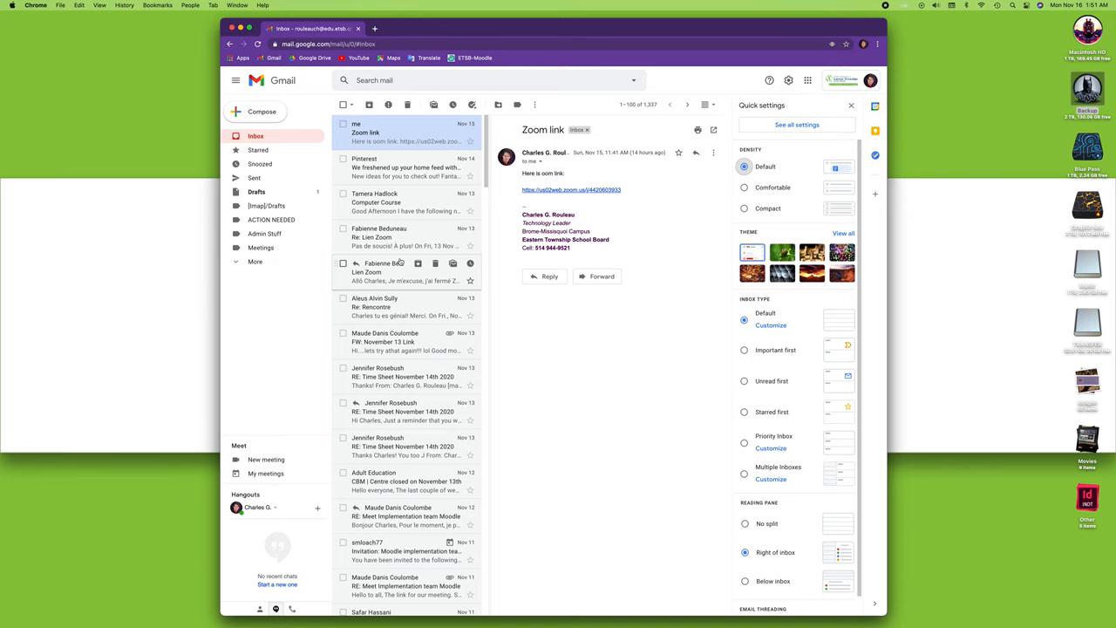
click(745, 187)
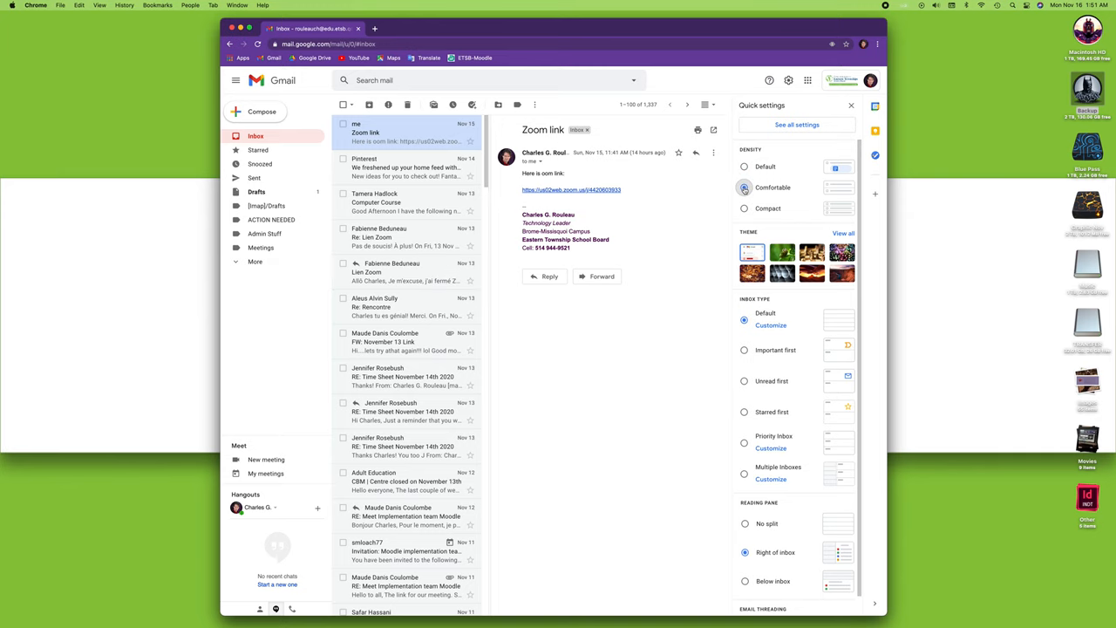
click(744, 208)
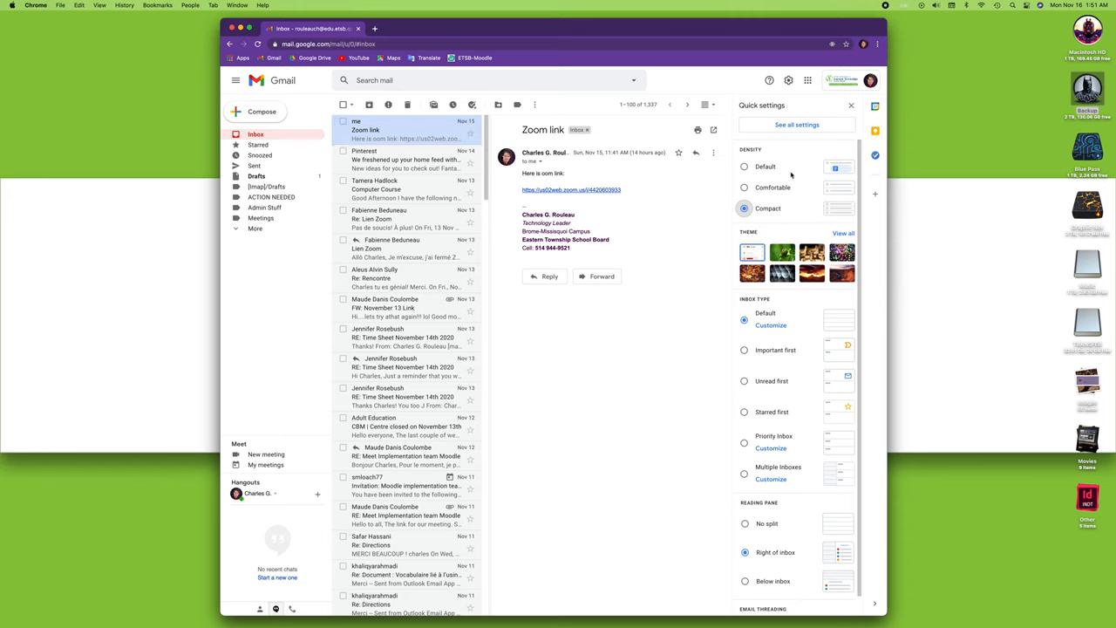
mouse_move(784, 227)
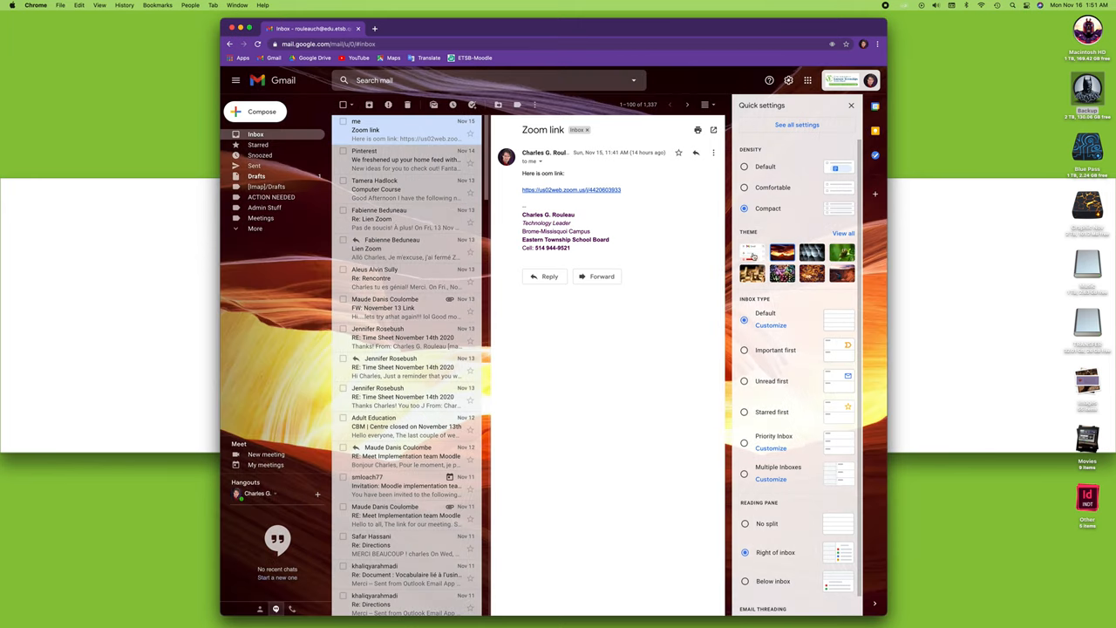
Step: Keep the plain default theme after browsing the full theme gallery, returning to quick settings
click(751, 252)
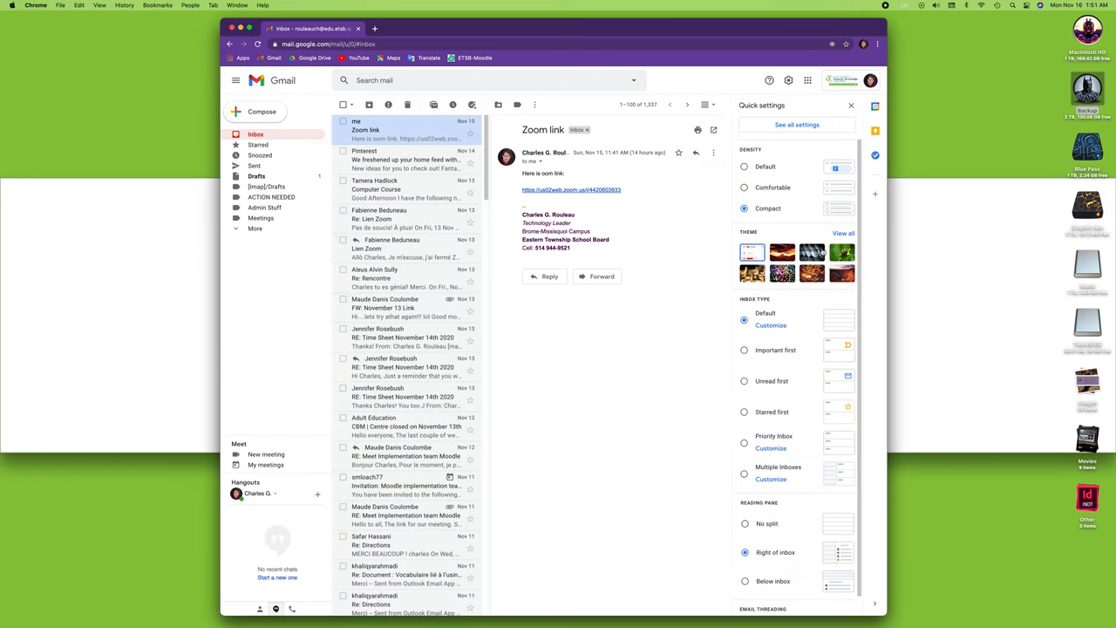
click(842, 232)
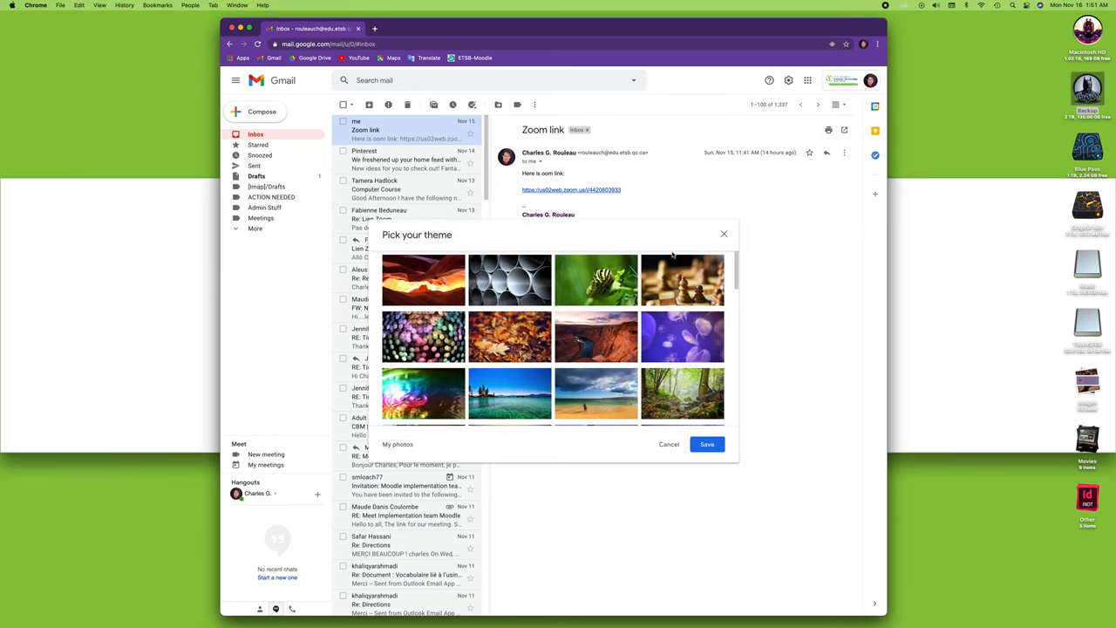
scroll(down, 3)
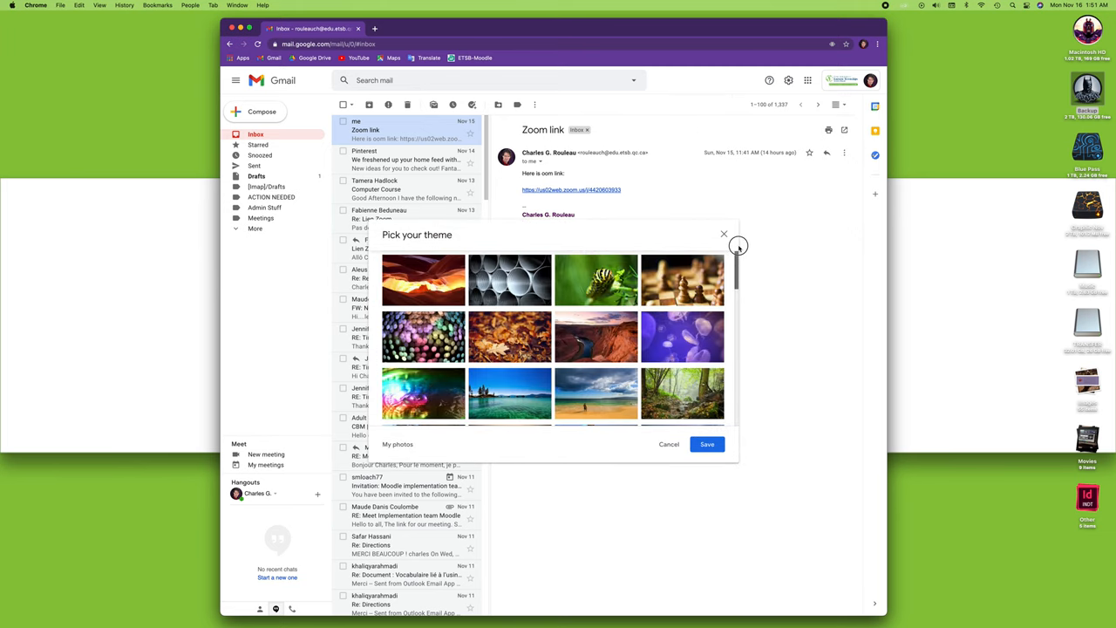
click(723, 234)
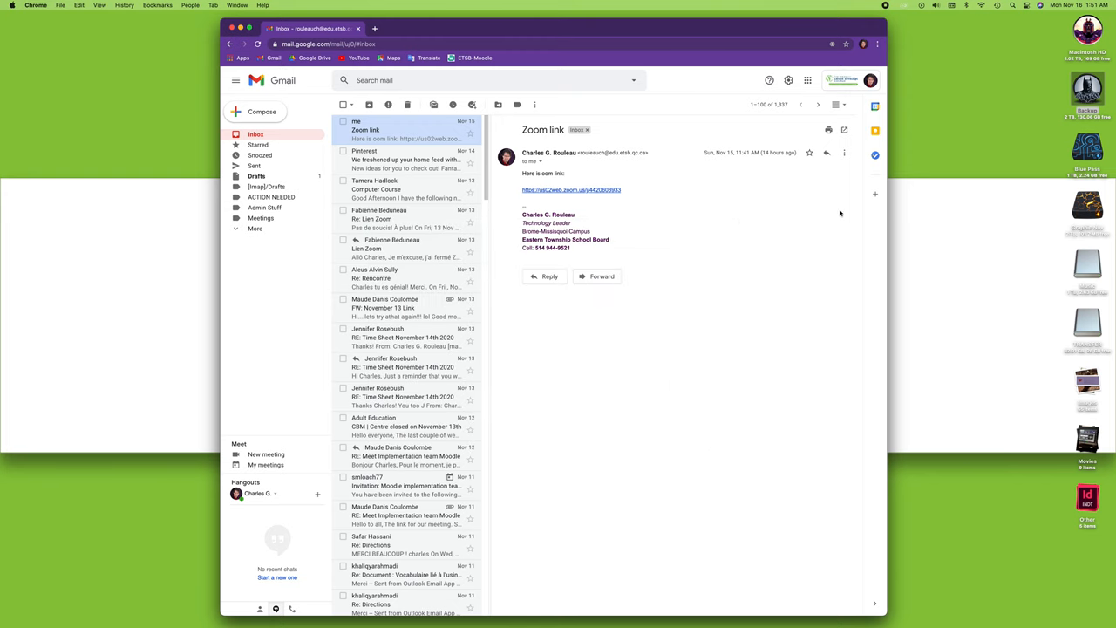
click(788, 80)
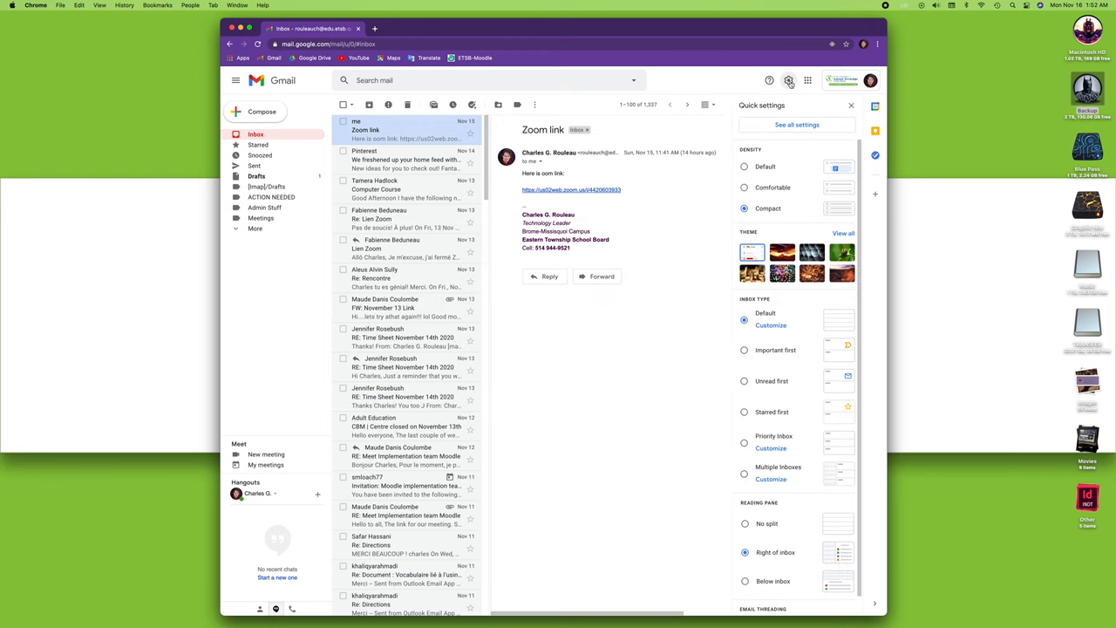
Step: Scroll to Reading pane and put it back to the right of the inbox
scroll(down, 3)
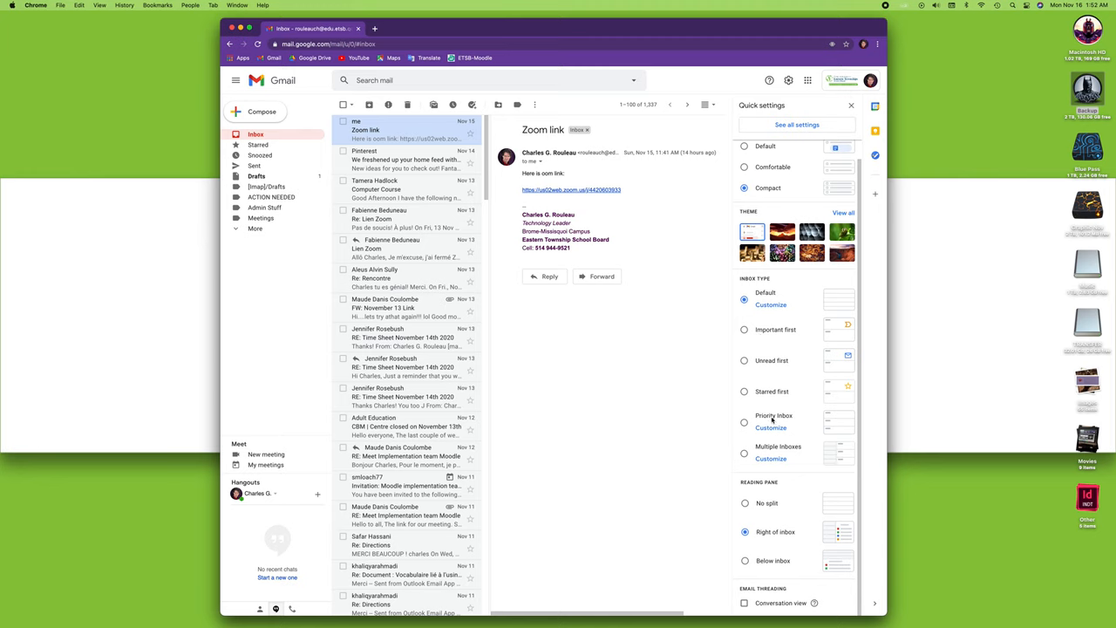
mouse_move(813, 312)
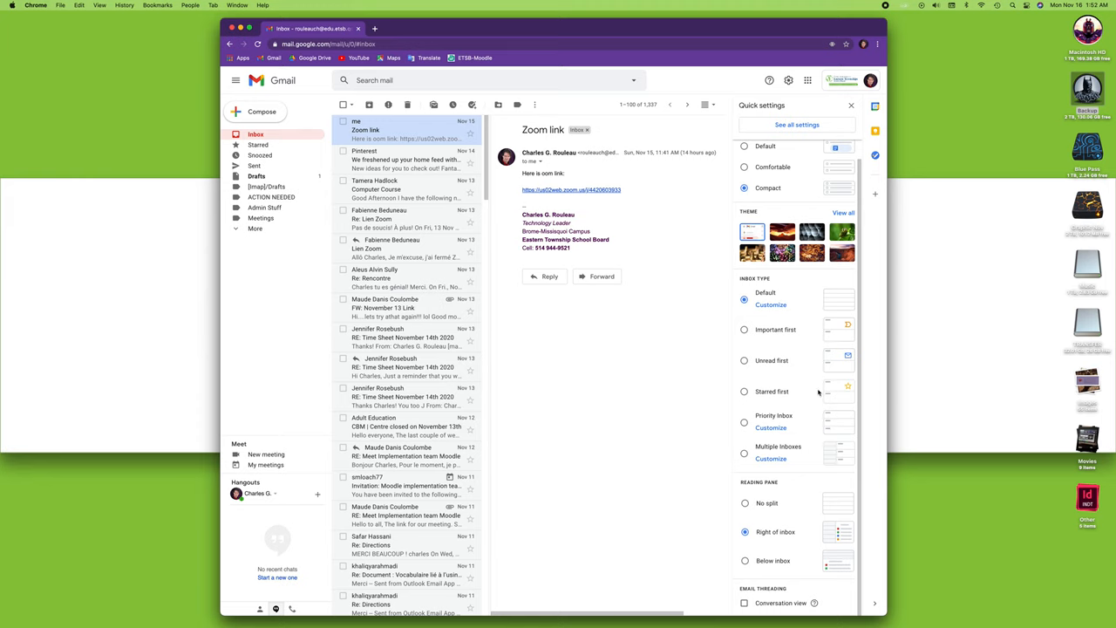
mouse_move(704, 104)
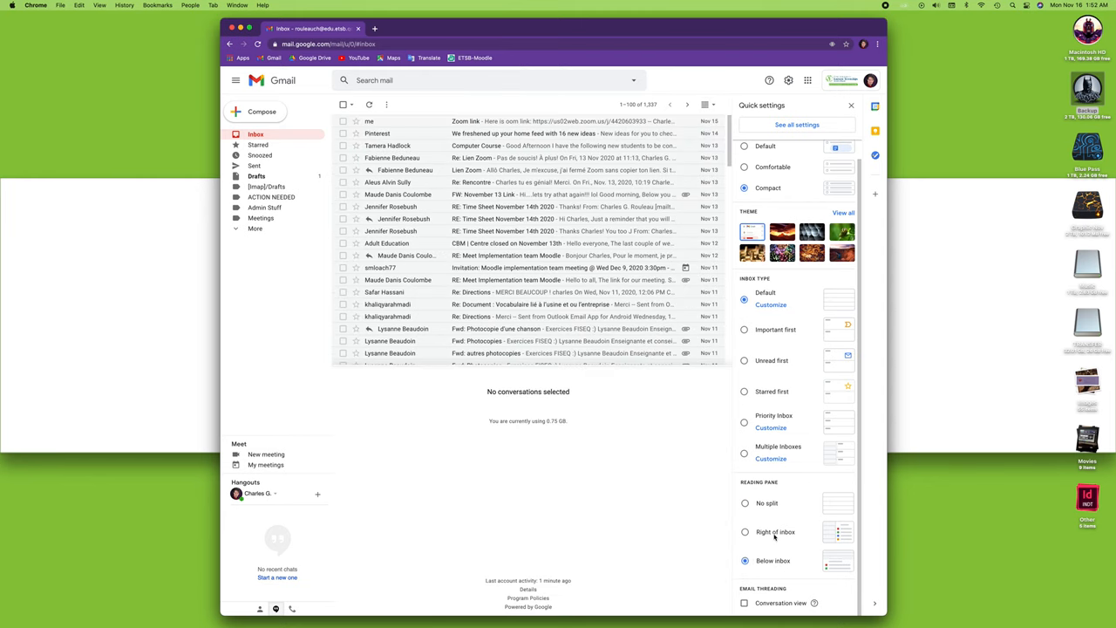
click(744, 532)
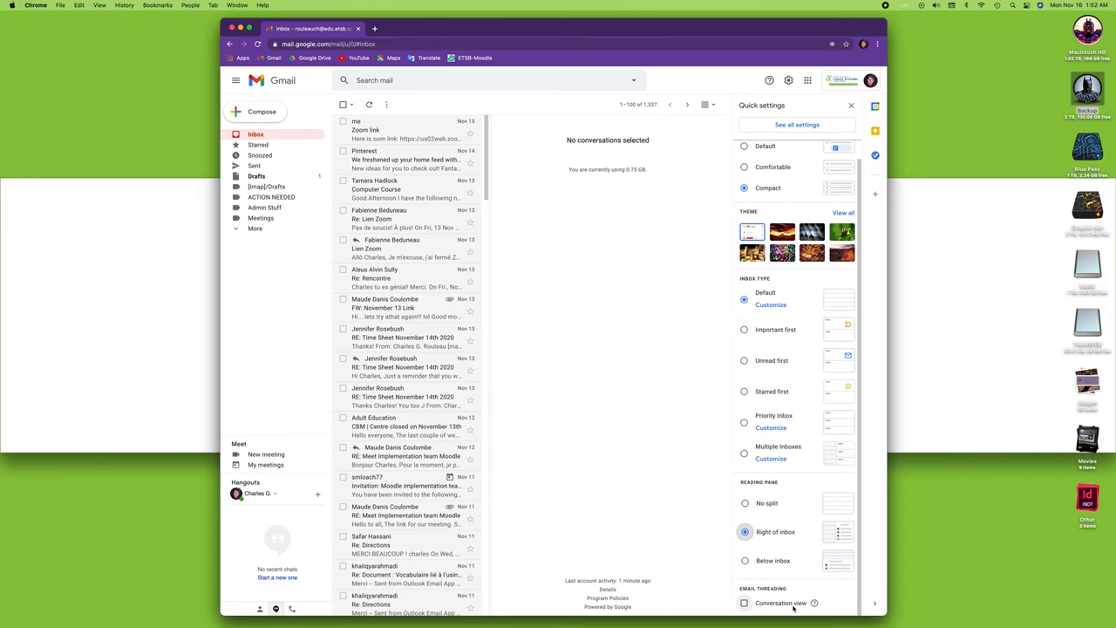
mouse_move(789, 606)
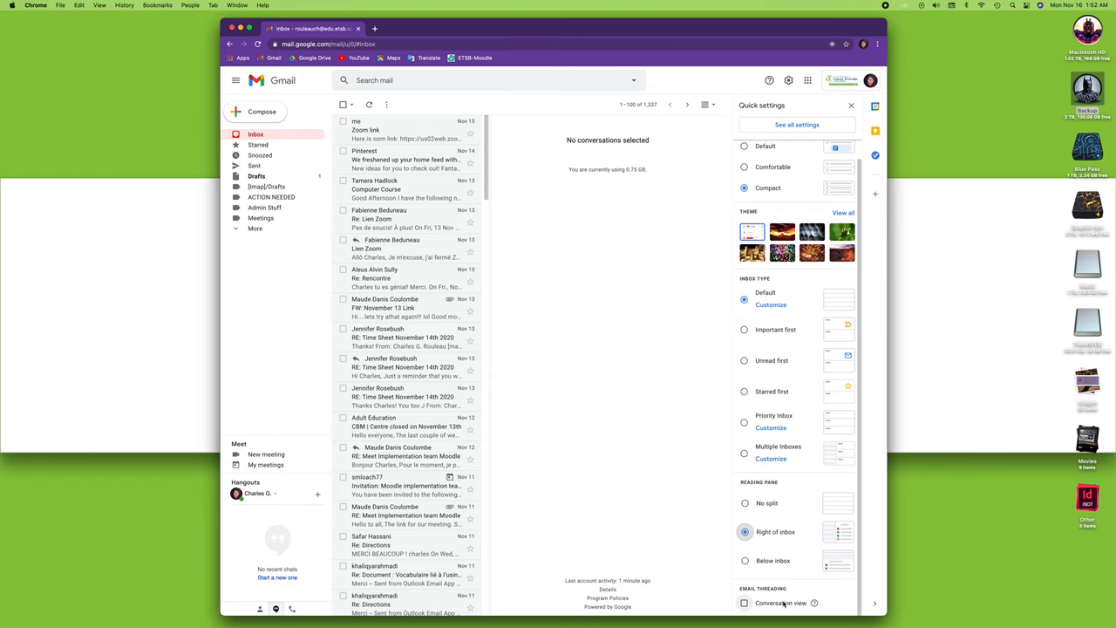
mouse_move(611, 403)
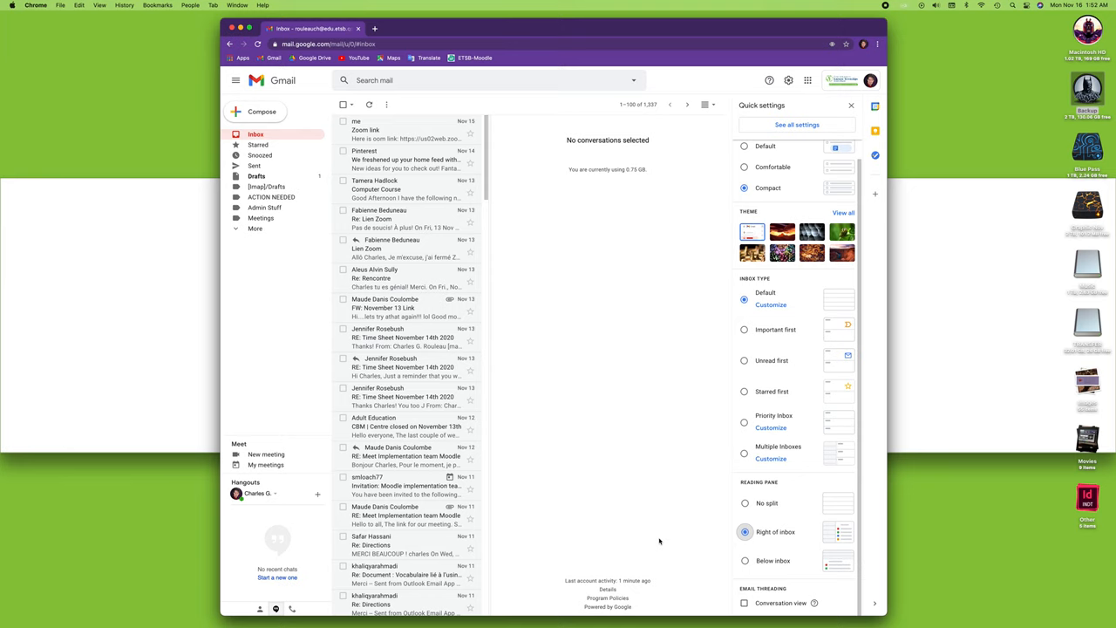
mouse_move(782, 342)
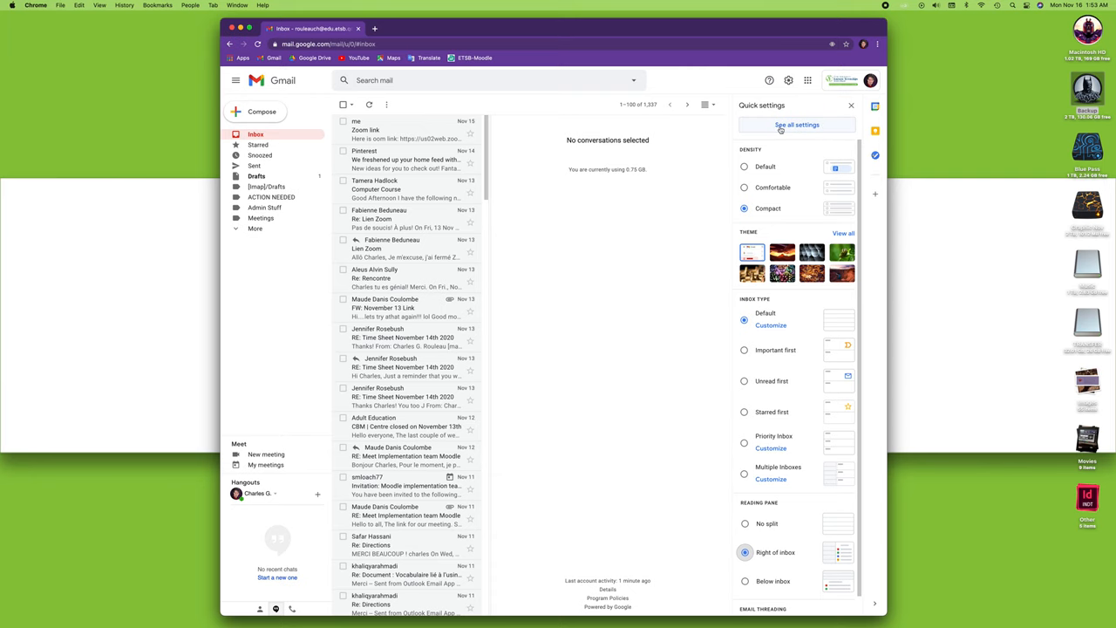
click(796, 124)
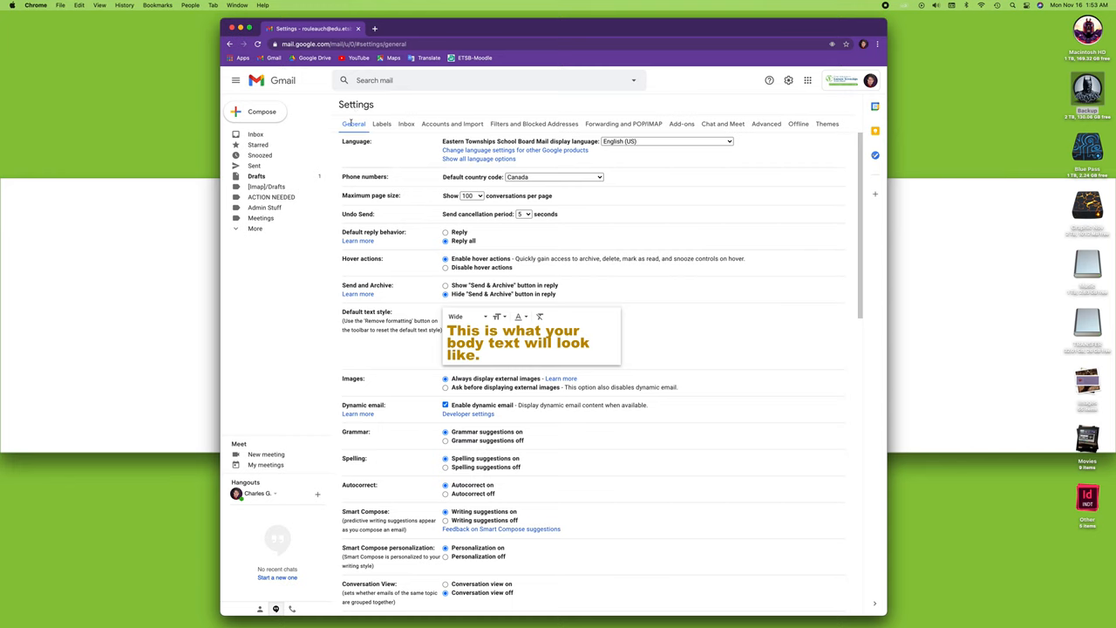
mouse_move(406, 123)
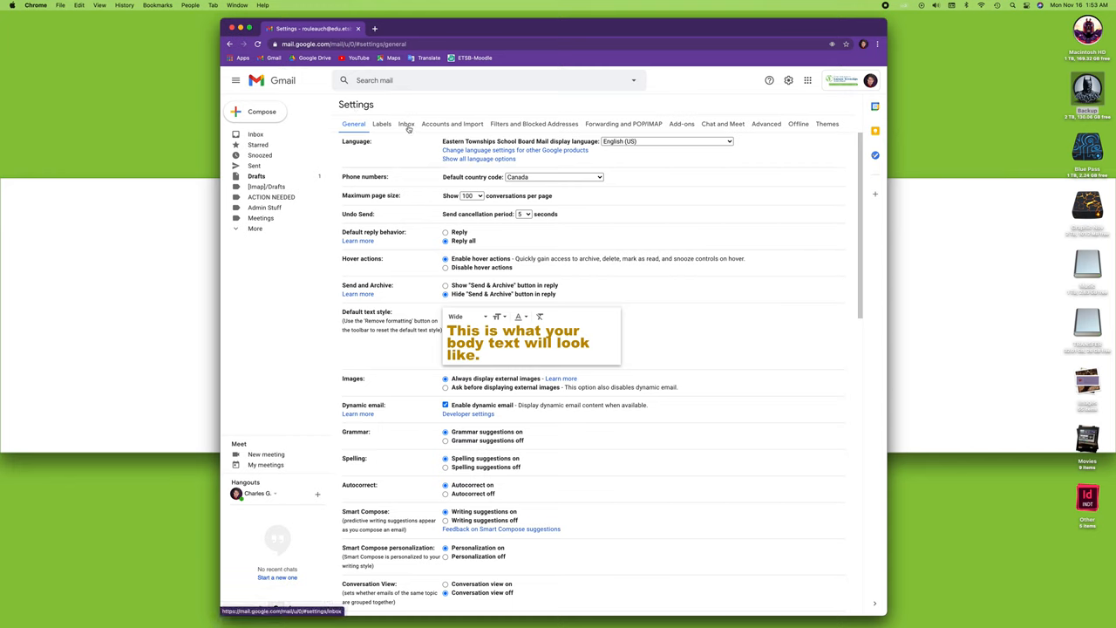
mouse_move(606, 131)
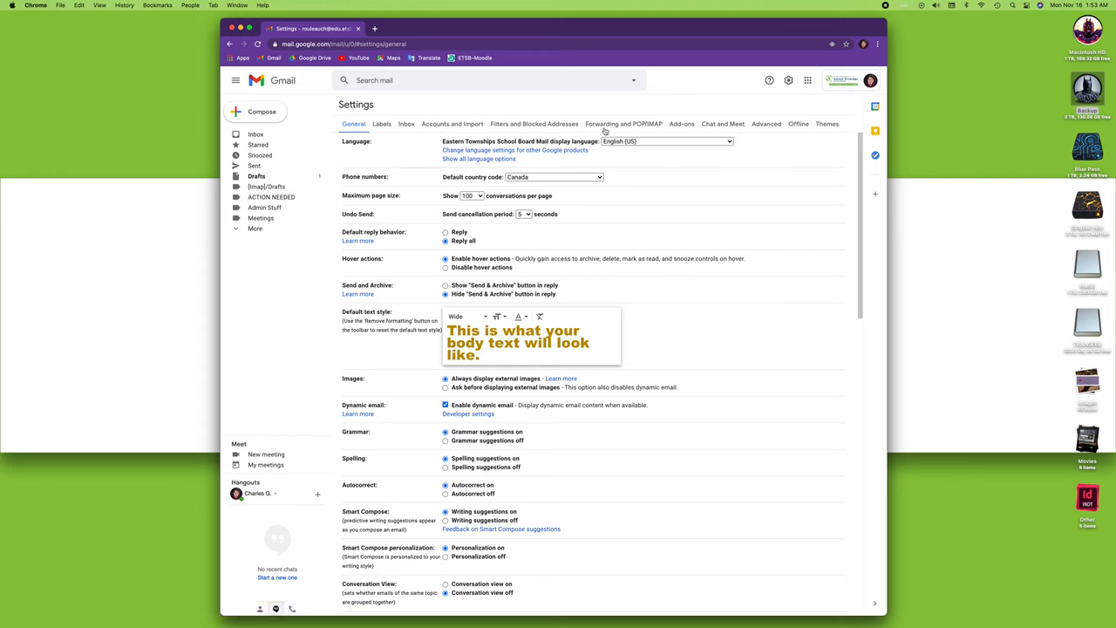
mouse_move(373, 132)
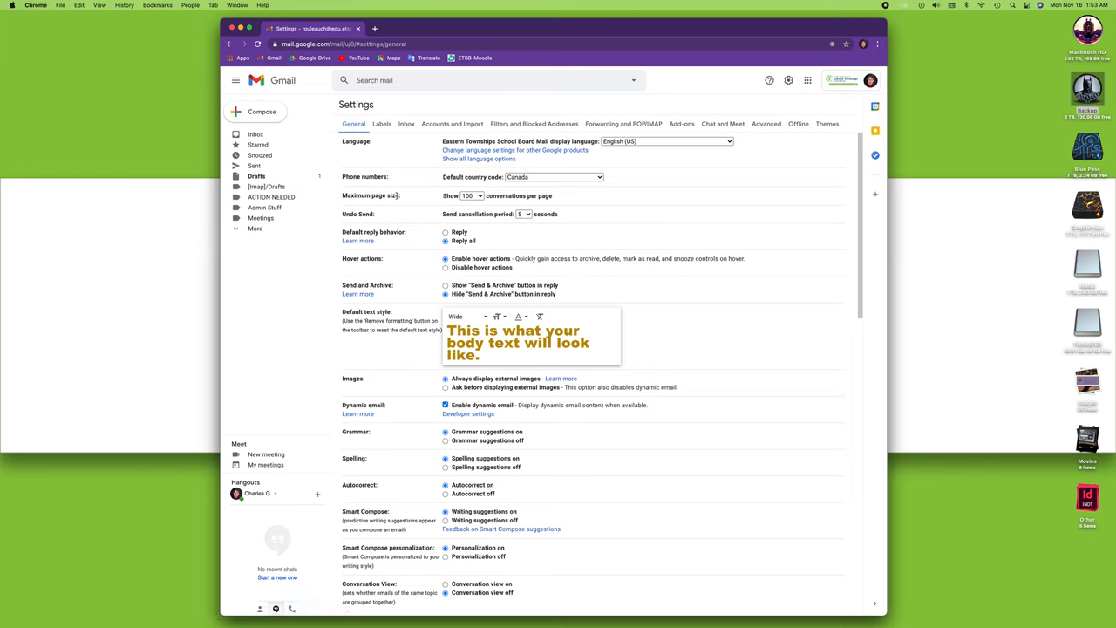
Step: Change Maximum page size from 100 to 10 conversations per page
click(471, 196)
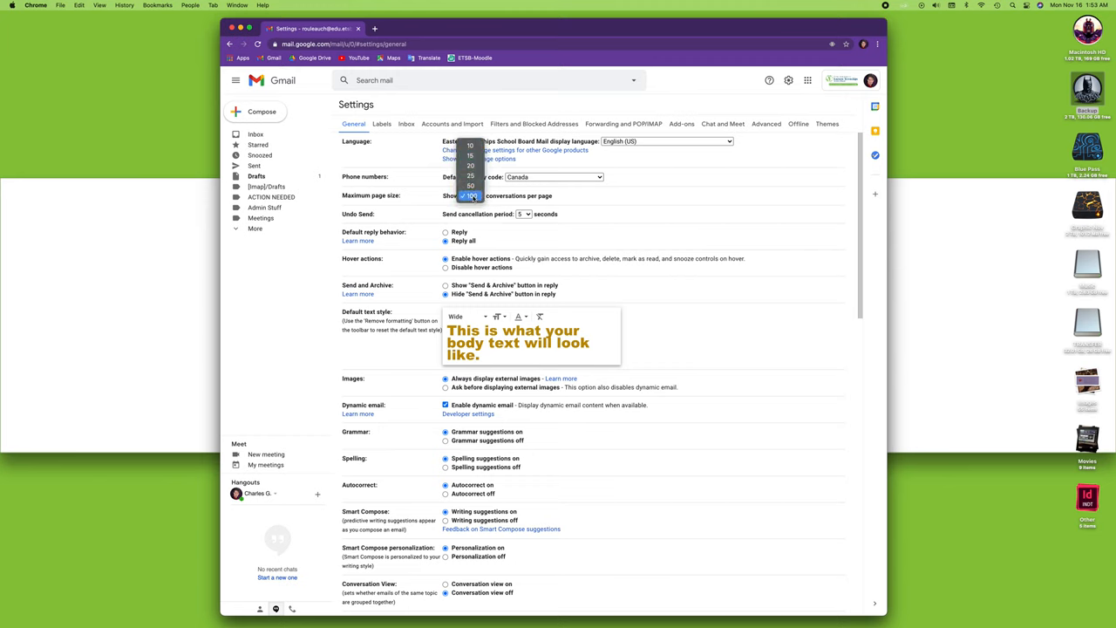
click(470, 195)
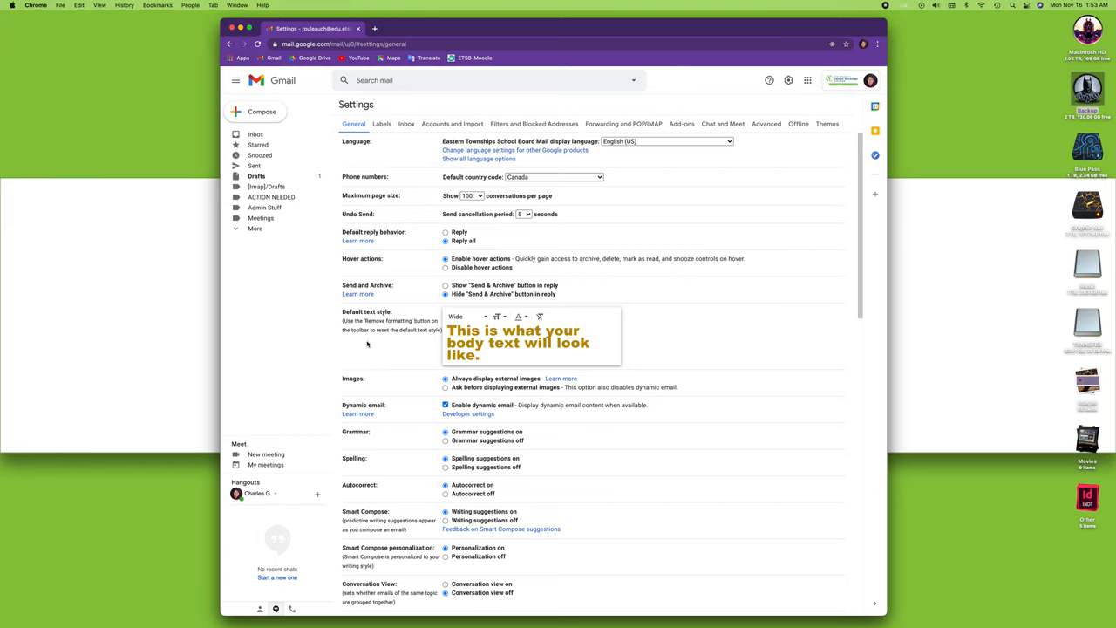
click(472, 195)
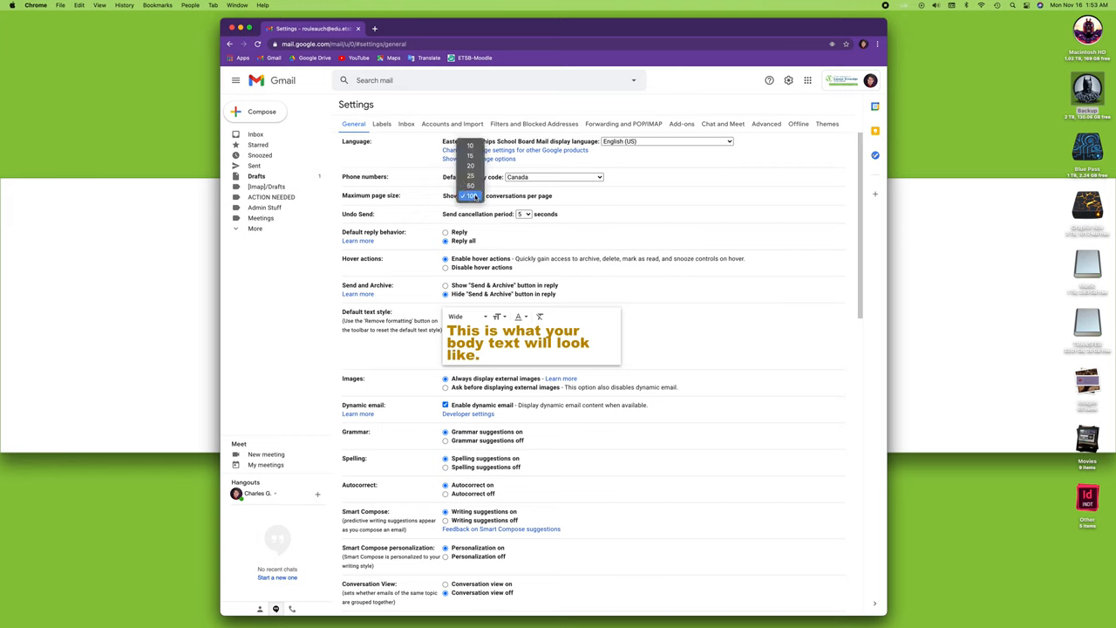
click(470, 195)
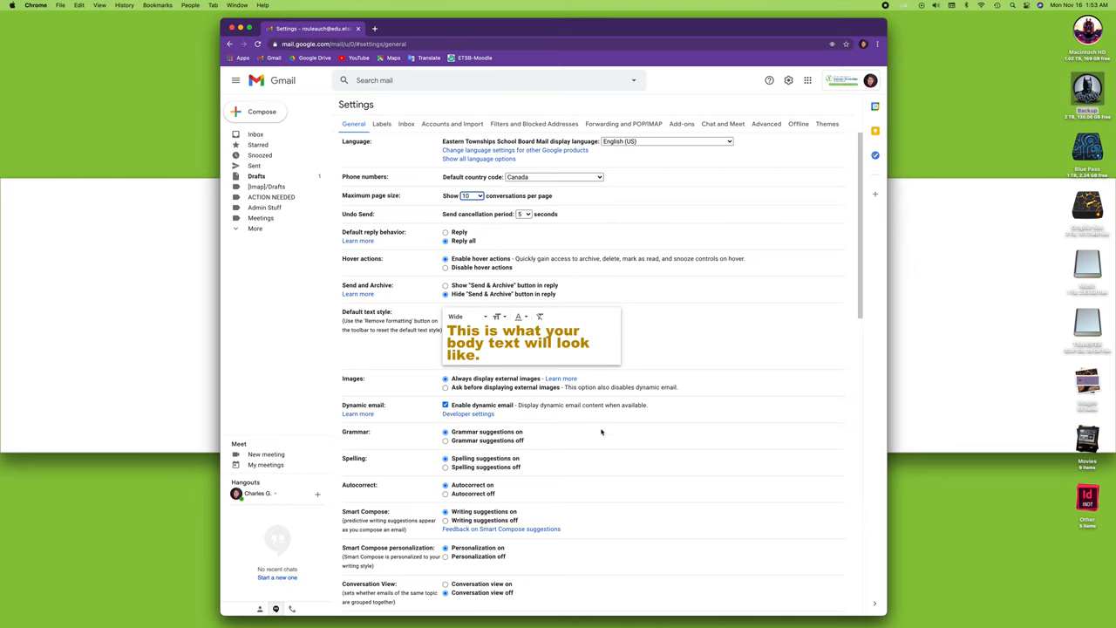
scroll(down, 3)
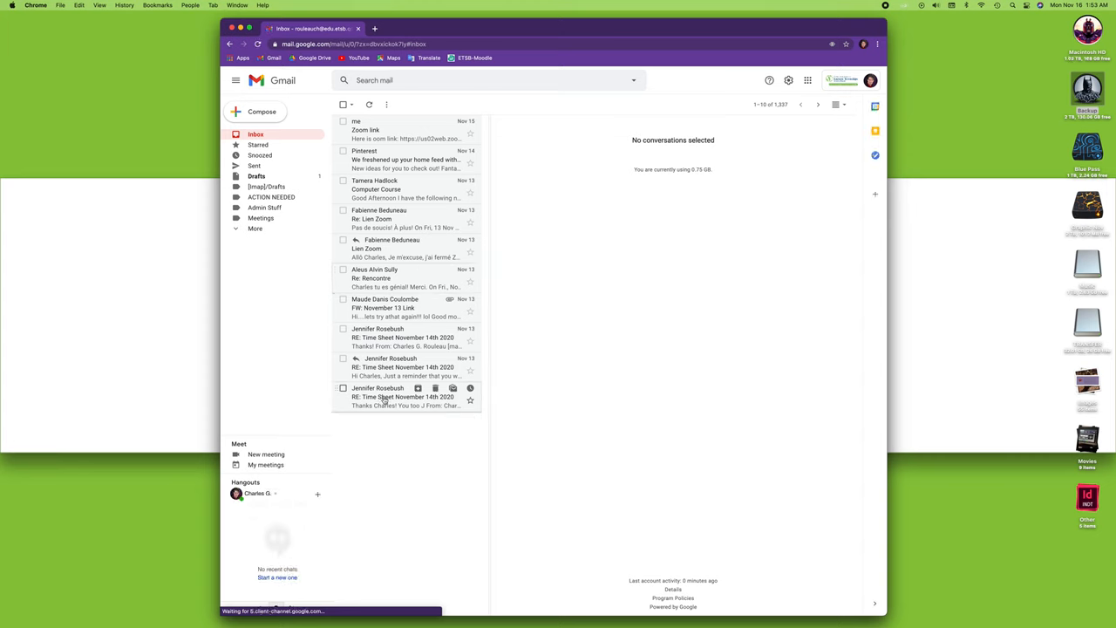
mouse_move(402, 439)
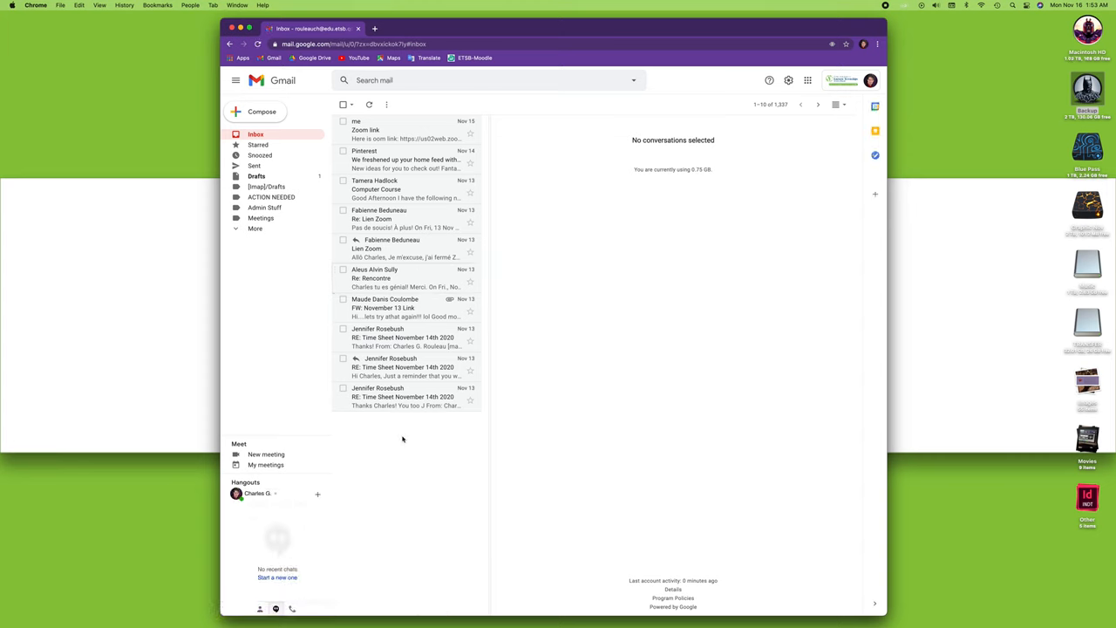
mouse_move(405, 439)
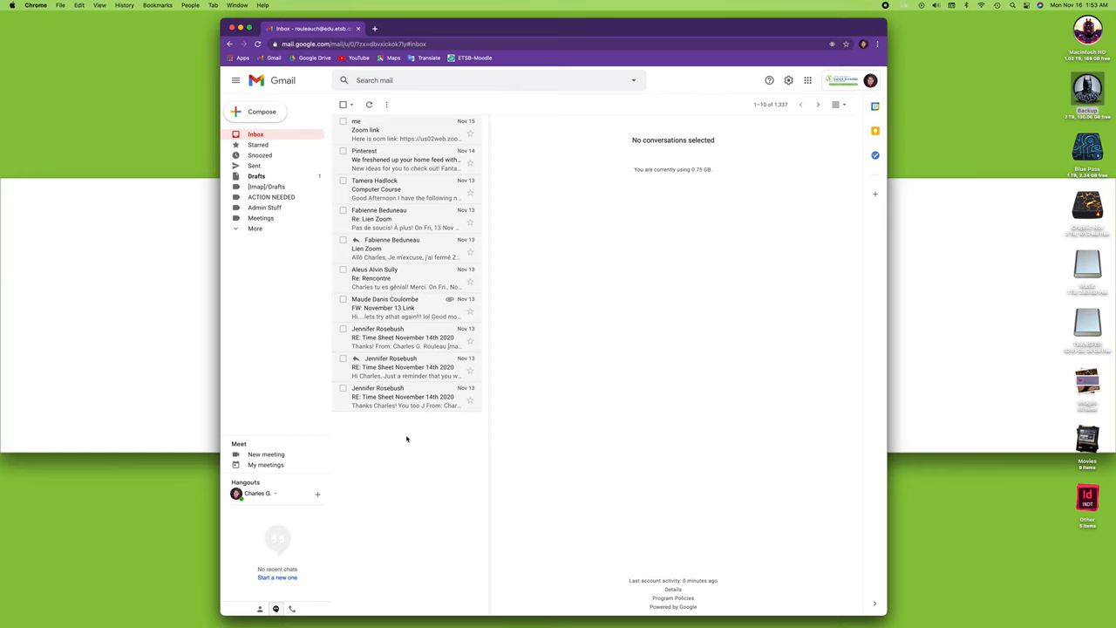
mouse_move(406, 470)
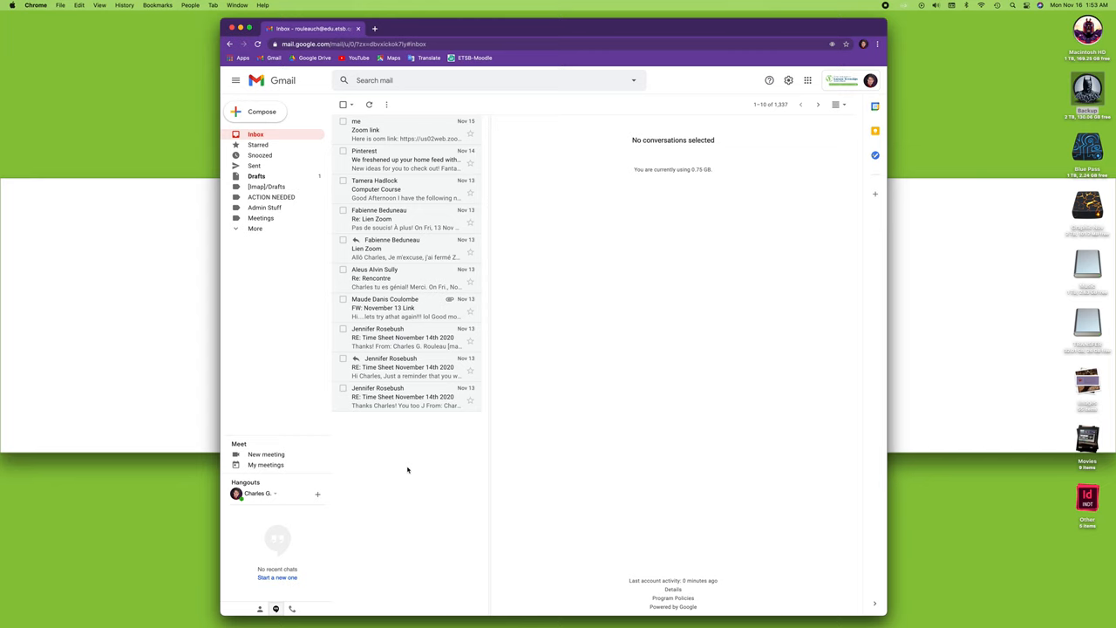
mouse_move(415, 435)
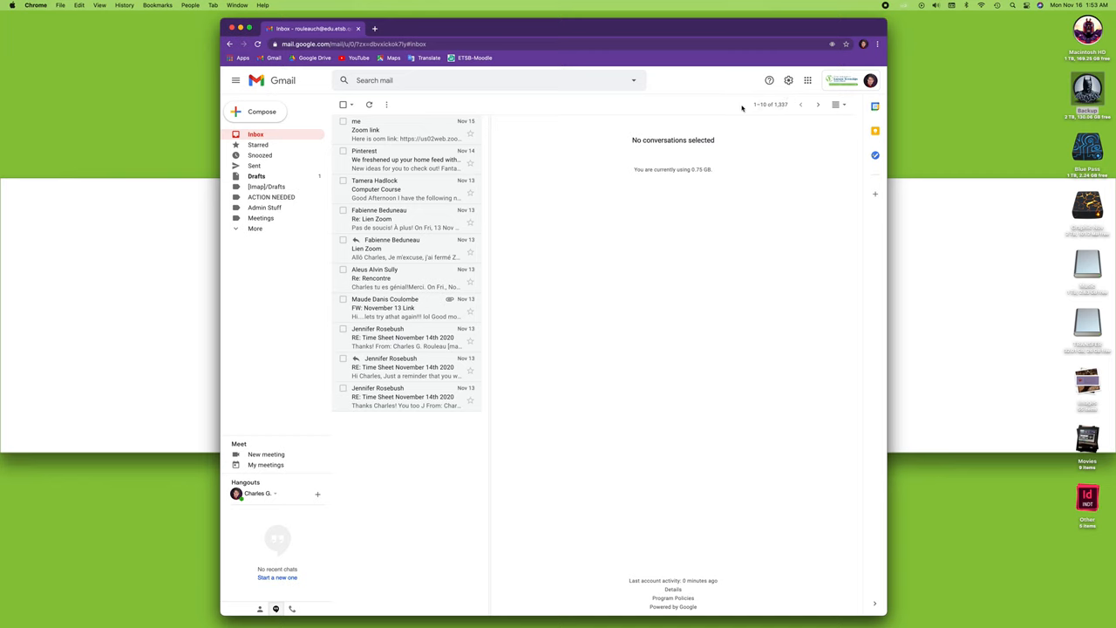
Step: Page through the inbox to conversations 11–20 and then 21–30
click(771, 104)
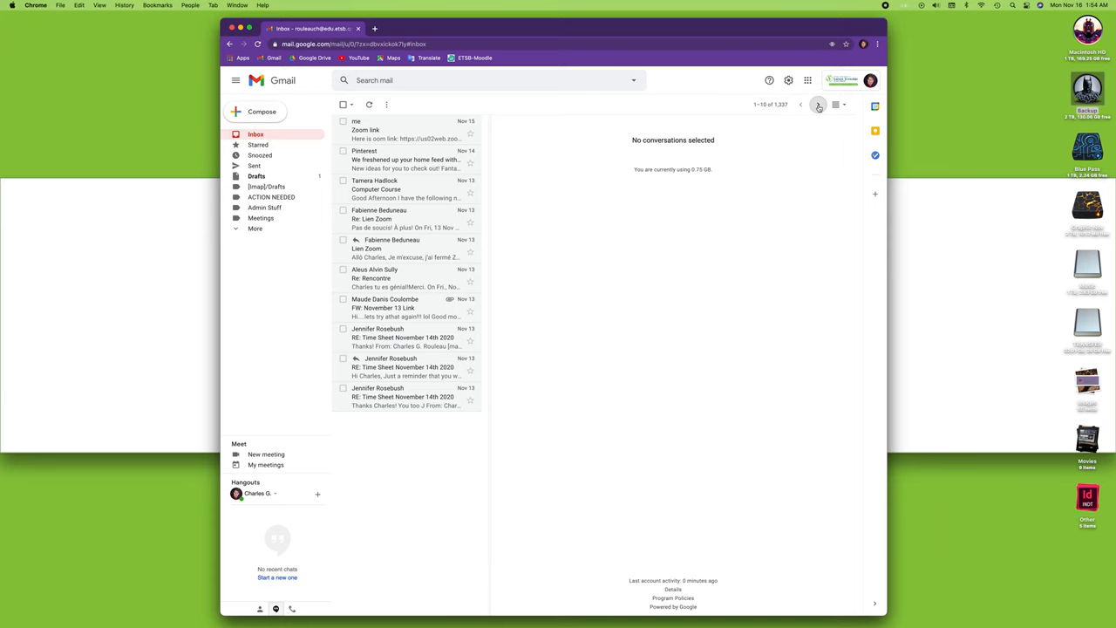
click(818, 105)
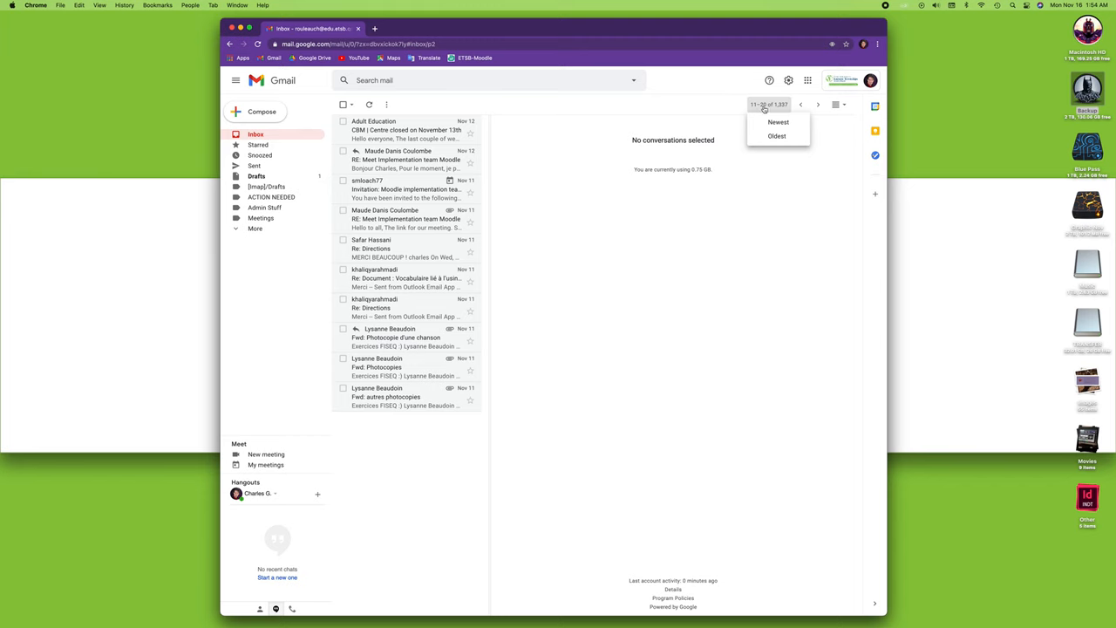
click(818, 105)
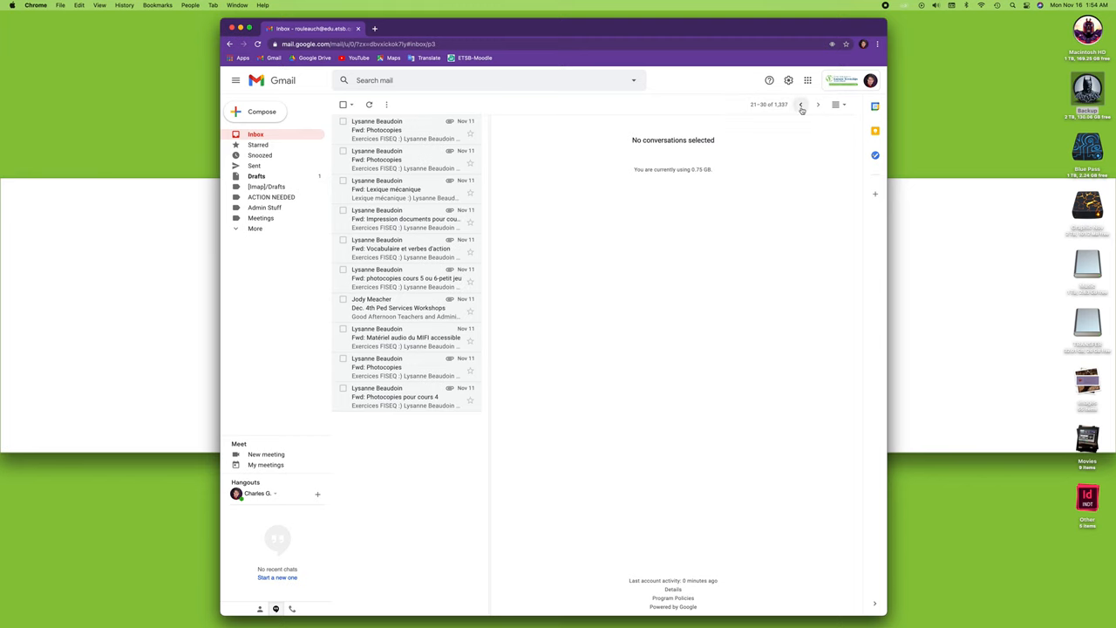
Step: Jump back to the newest conversations (1–10) and bring up quick settings
click(817, 104)
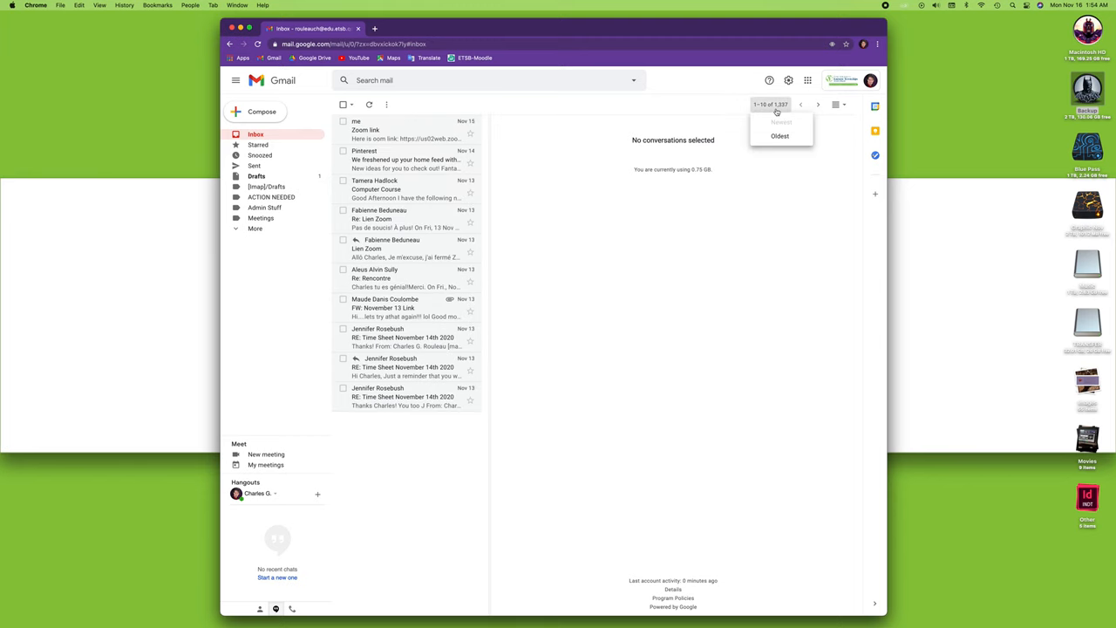
click(626, 344)
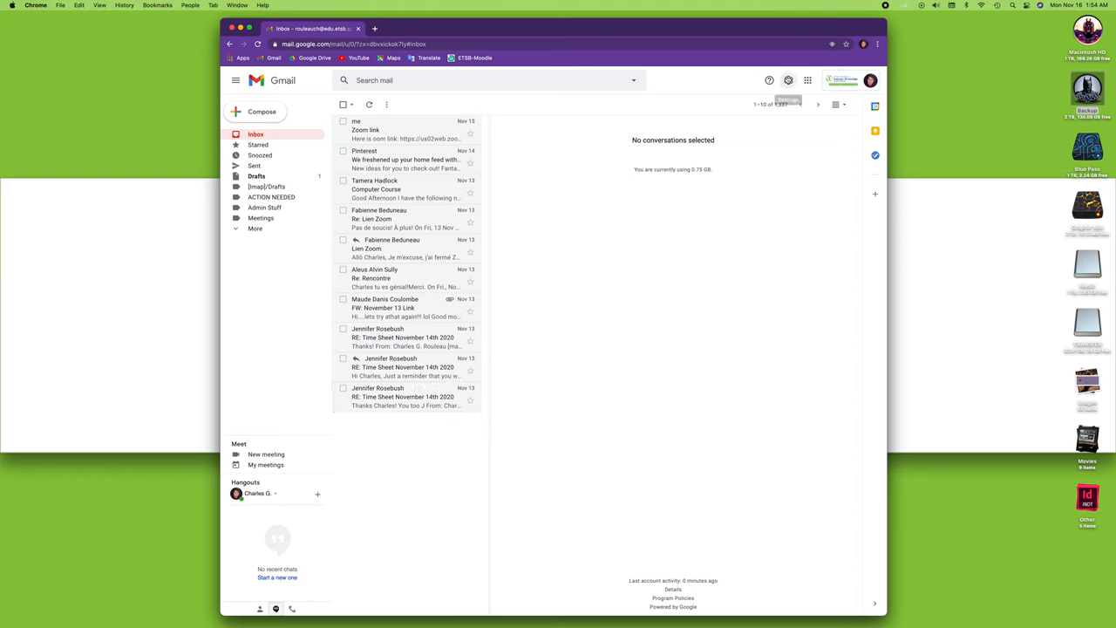
click(788, 80)
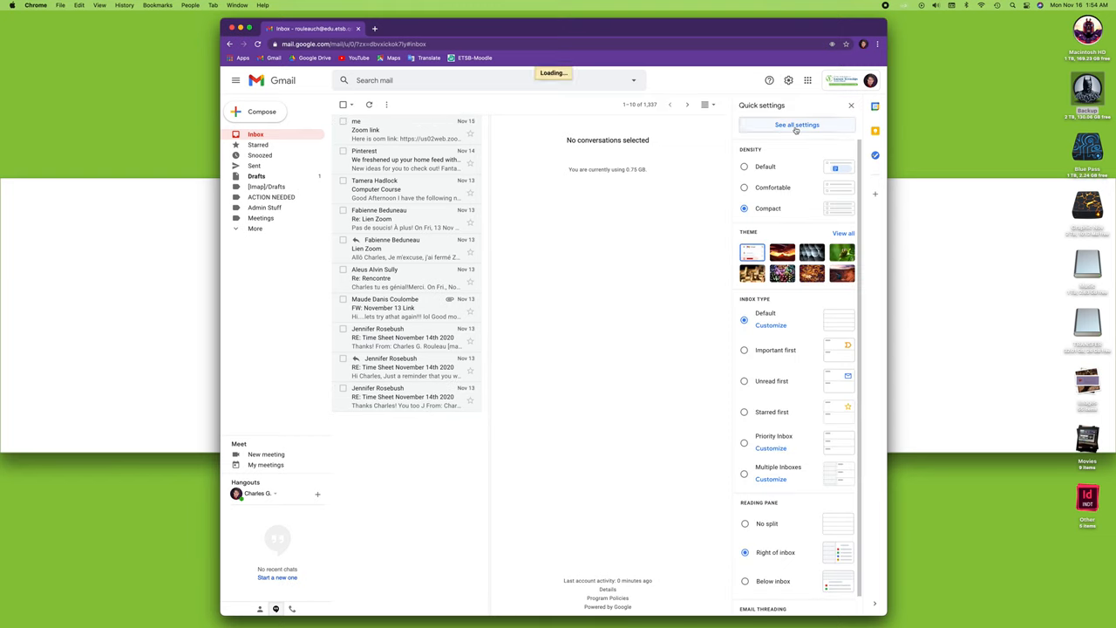
Step: On the full settings page, choose 100 conversations as the maximum page size
click(796, 125)
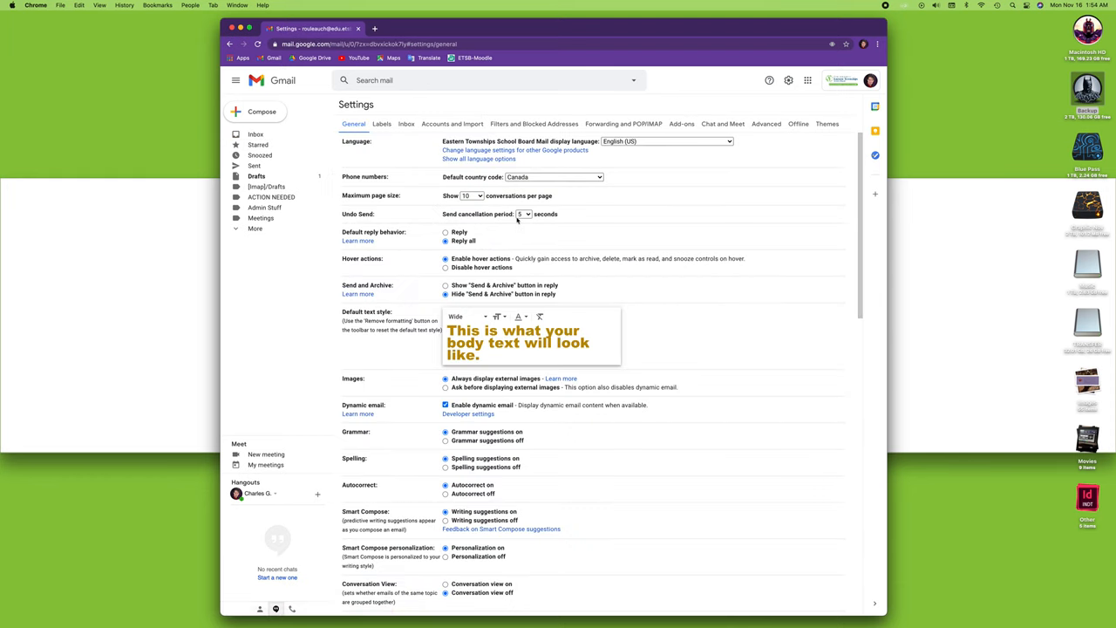
click(471, 196)
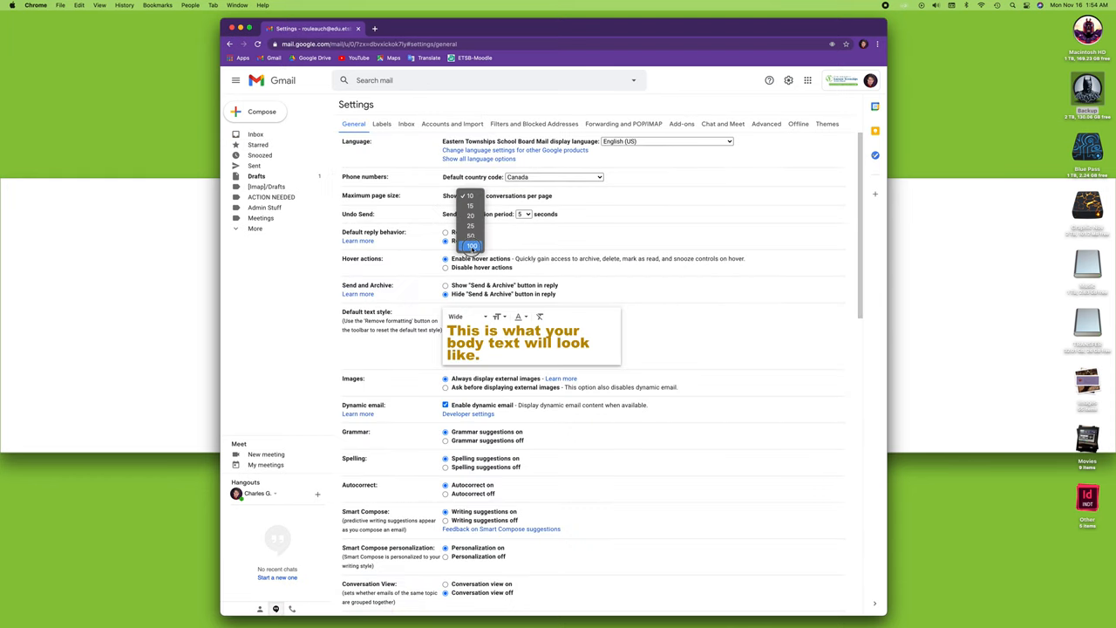
click(471, 245)
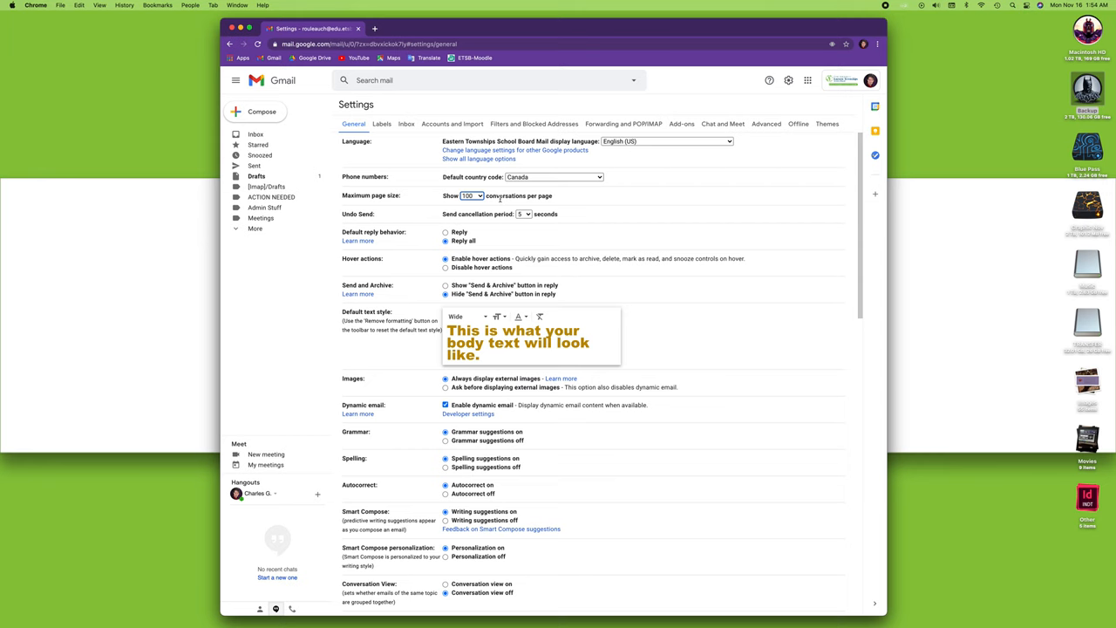
scroll(down, 3)
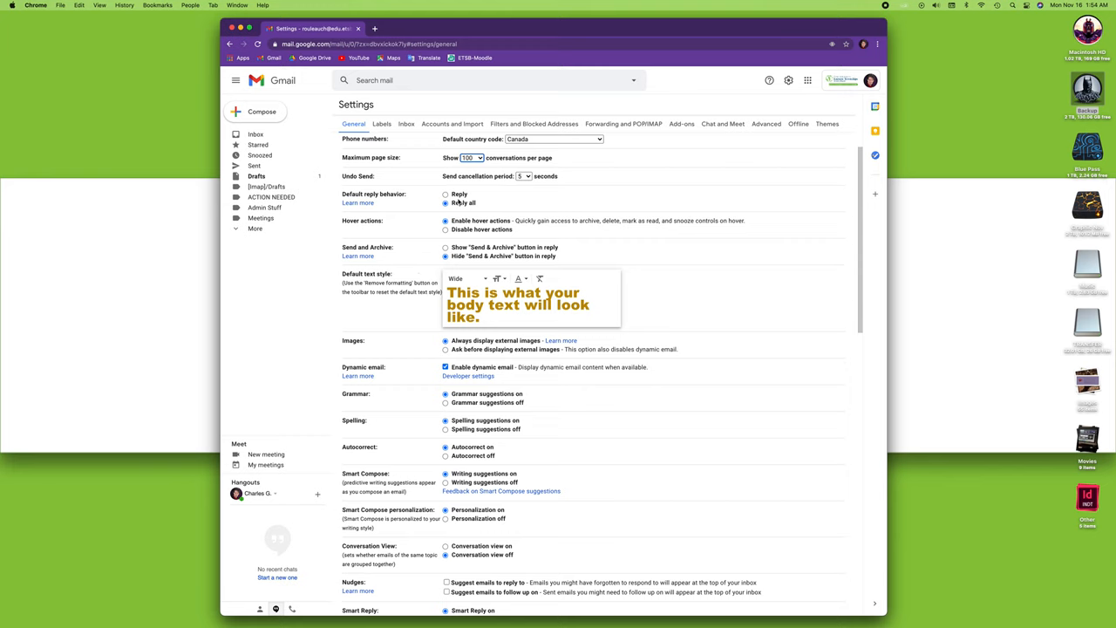
mouse_move(481, 202)
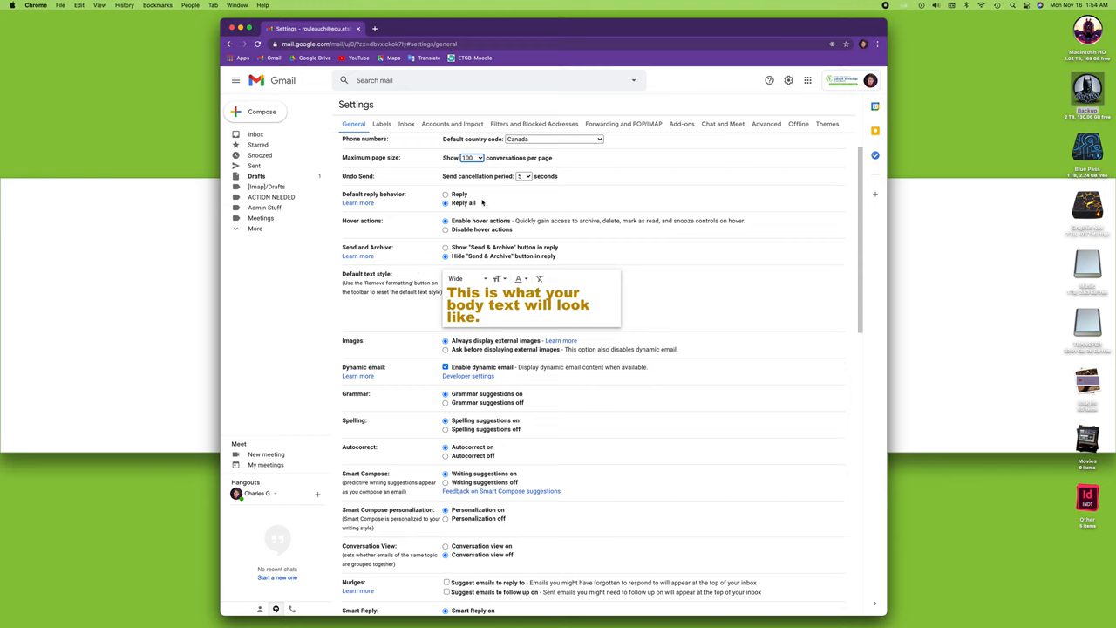
Step: Scroll to Default text style and open its font dropdown, currently set to Wide
click(446, 220)
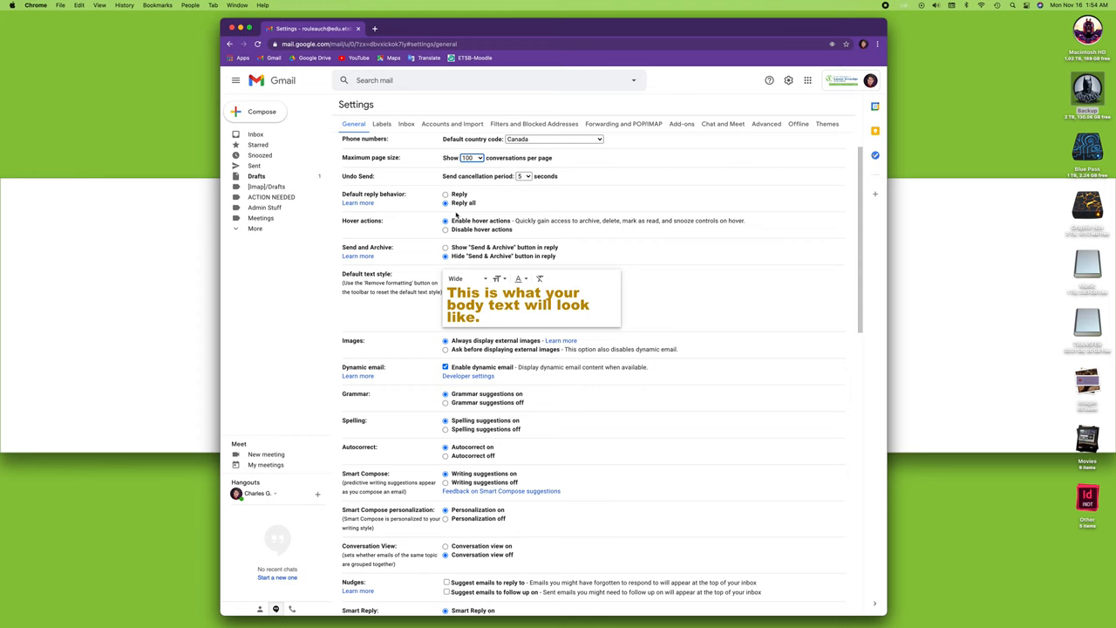
click(446, 194)
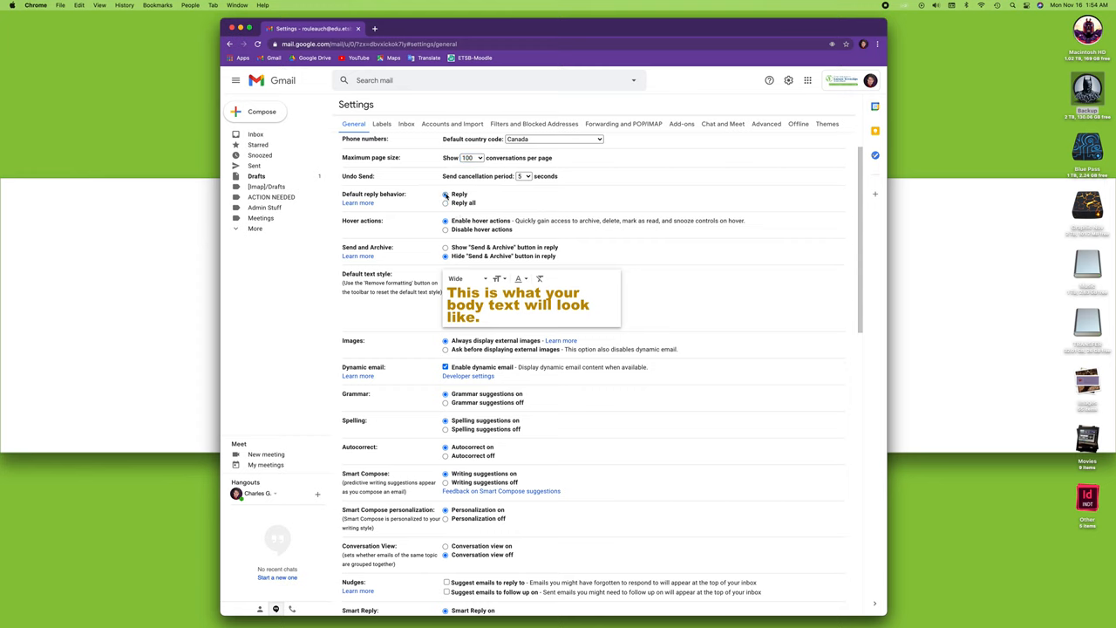
click(445, 202)
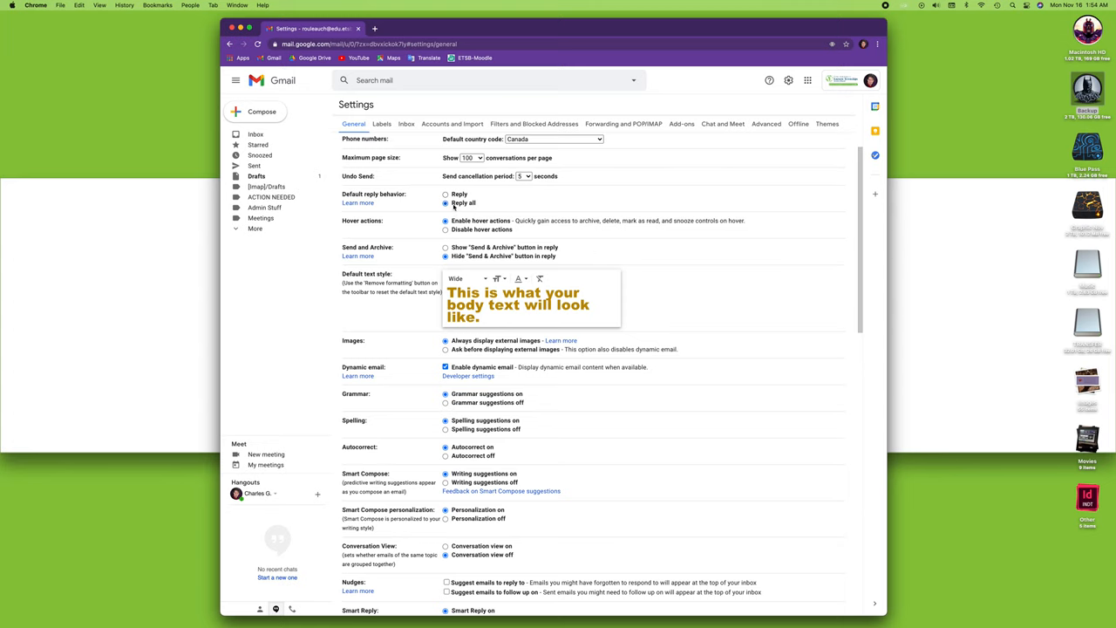
scroll(down, 3)
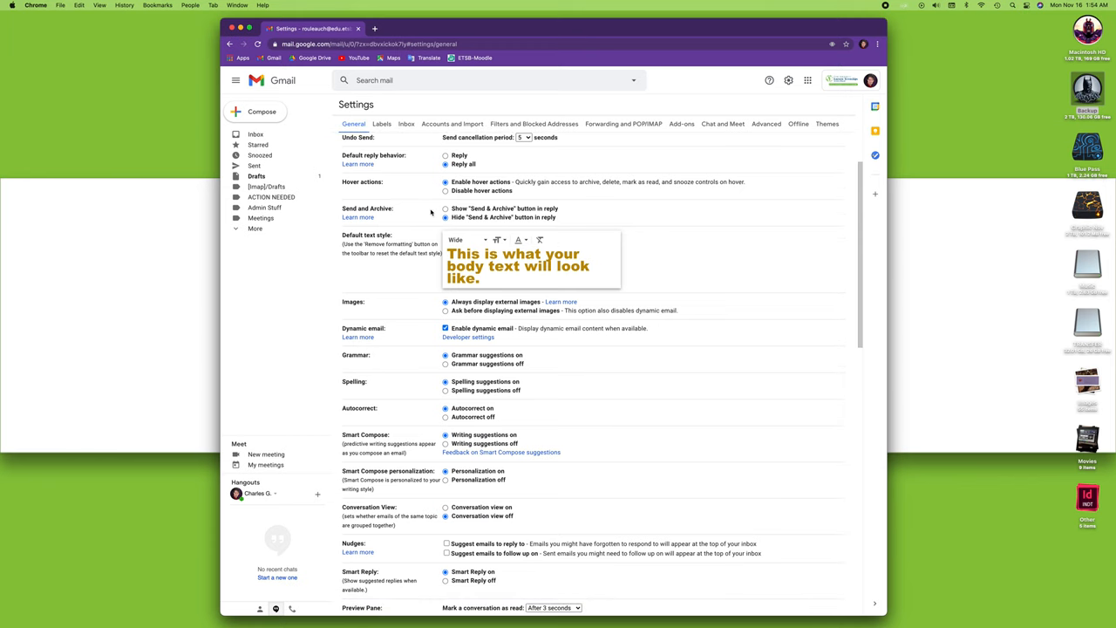
scroll(down, 3)
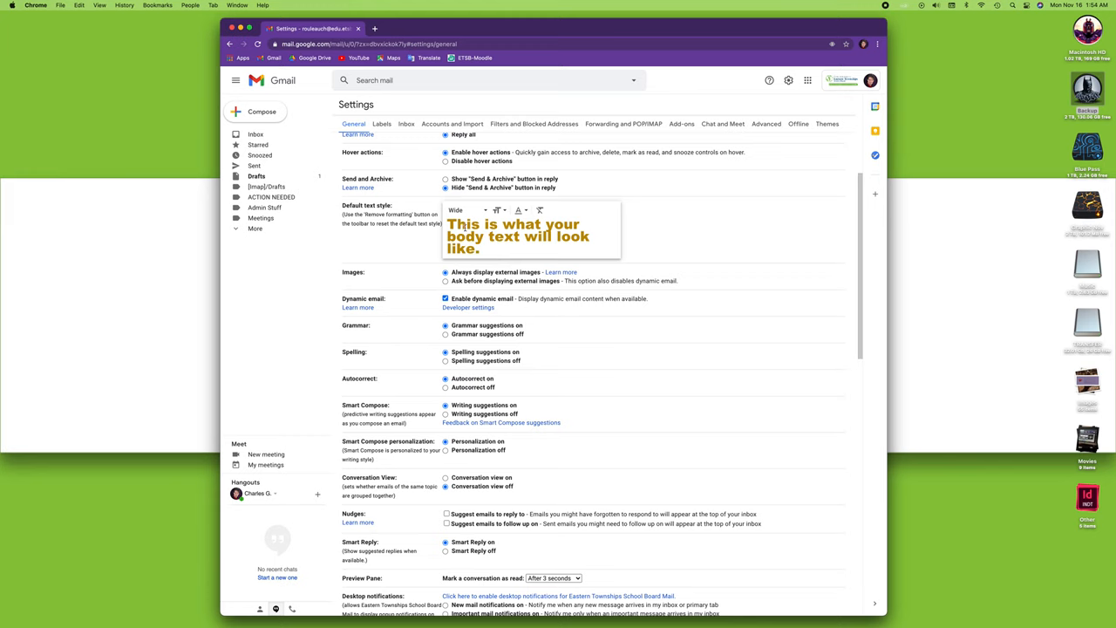
mouse_move(526, 245)
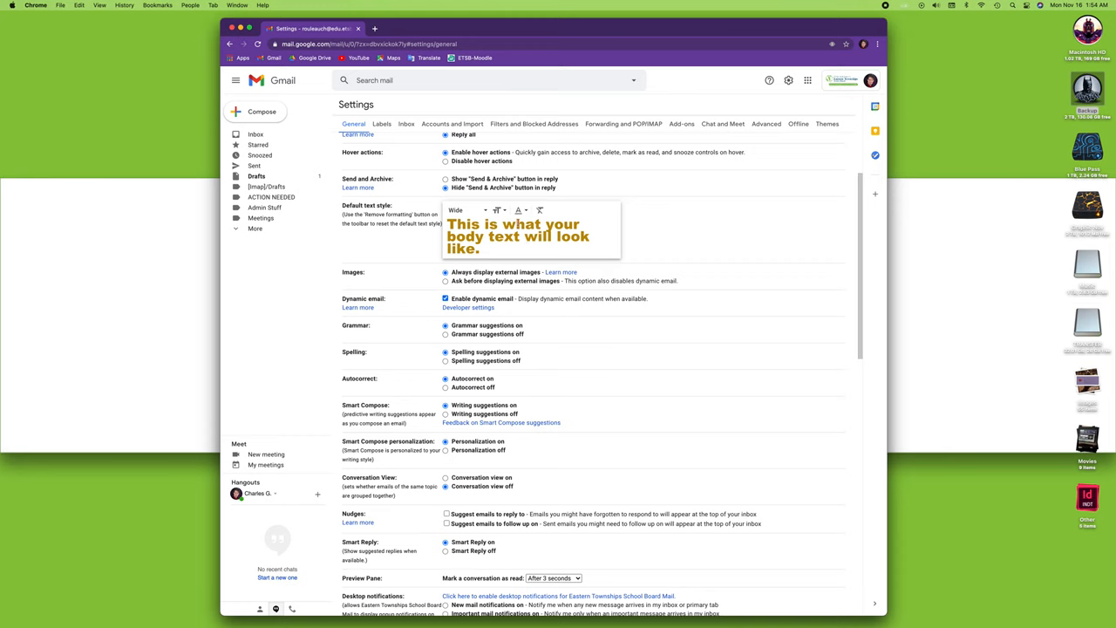
click(465, 209)
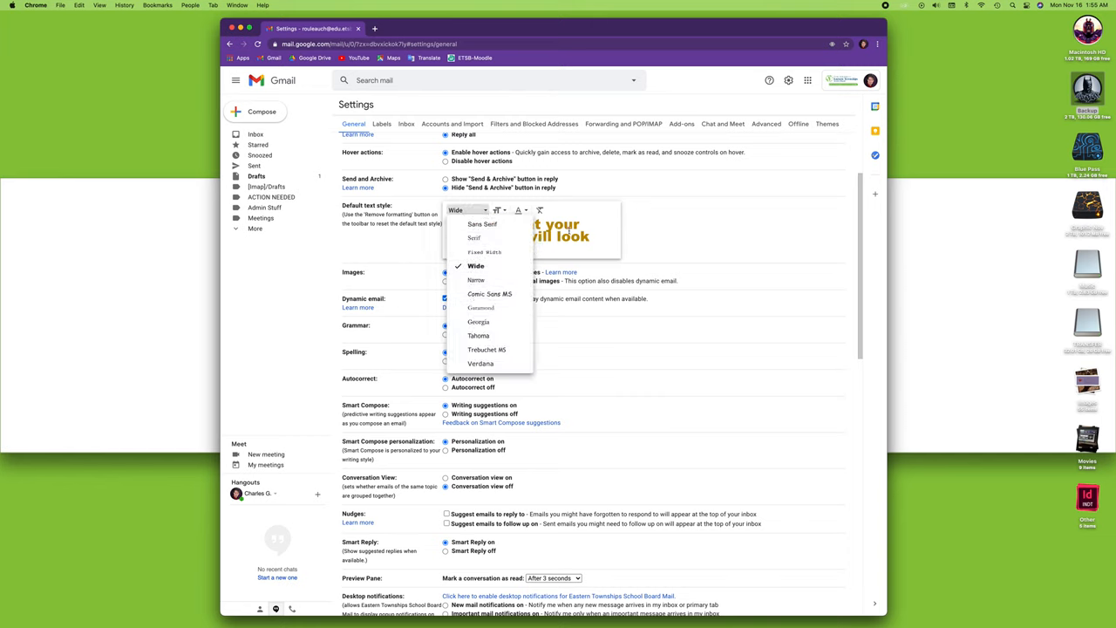
Step: Remove formatting so the default text is plain Sans Serif at normal size
click(498, 210)
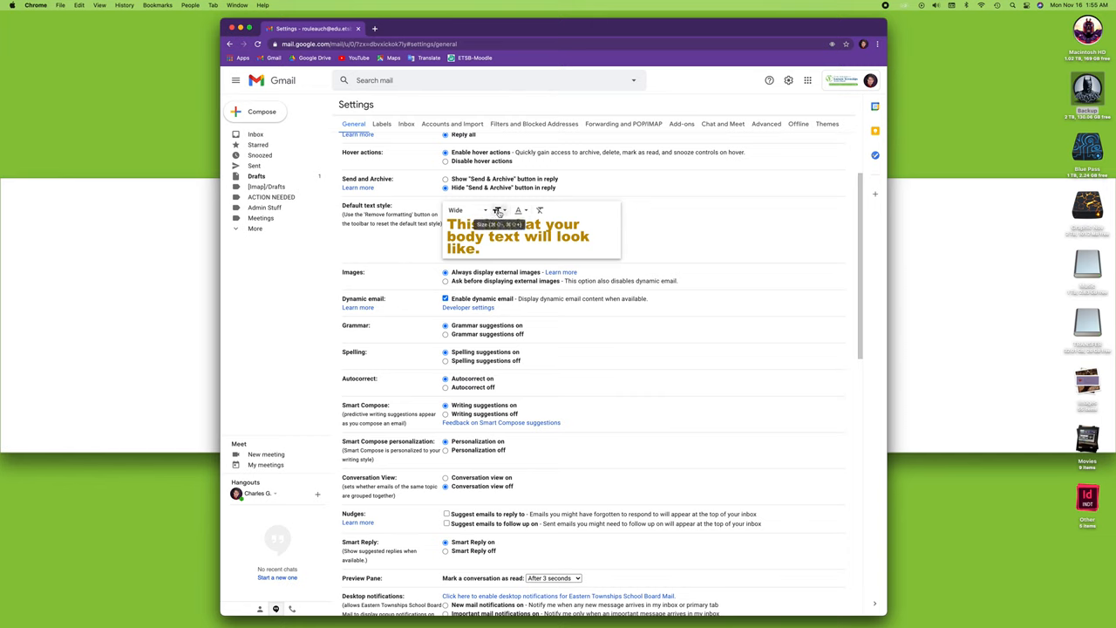
click(520, 210)
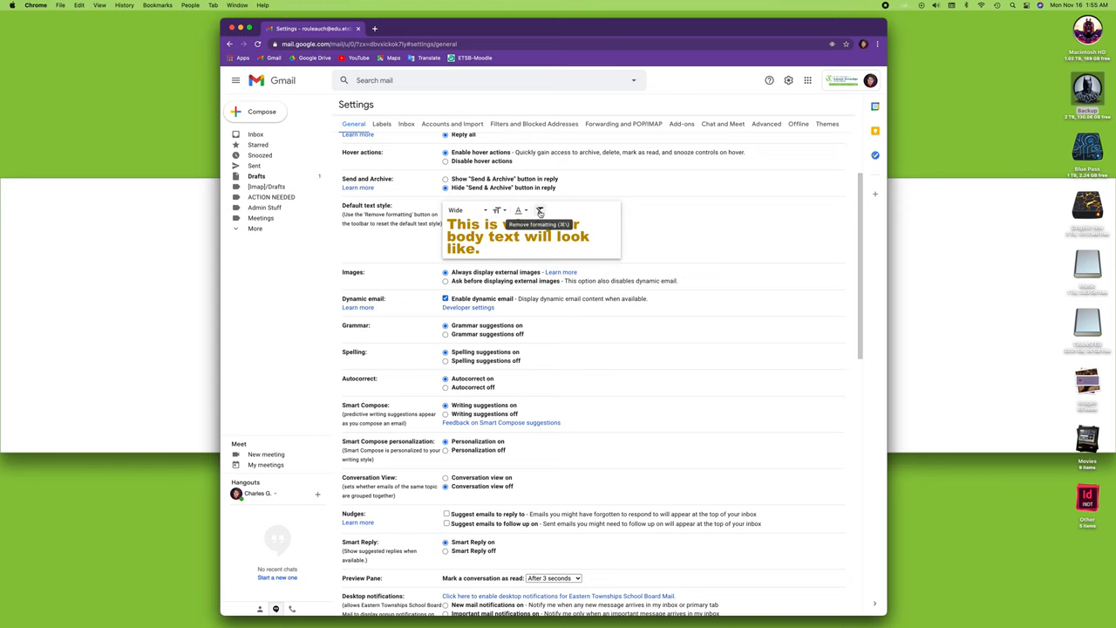
click(540, 210)
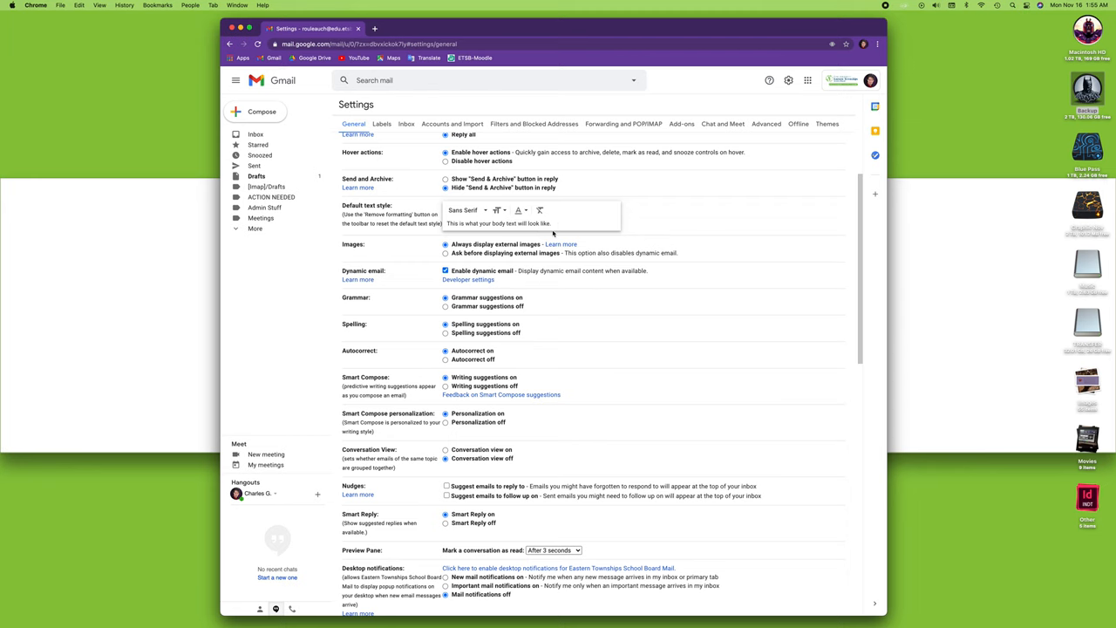
scroll(down, 3)
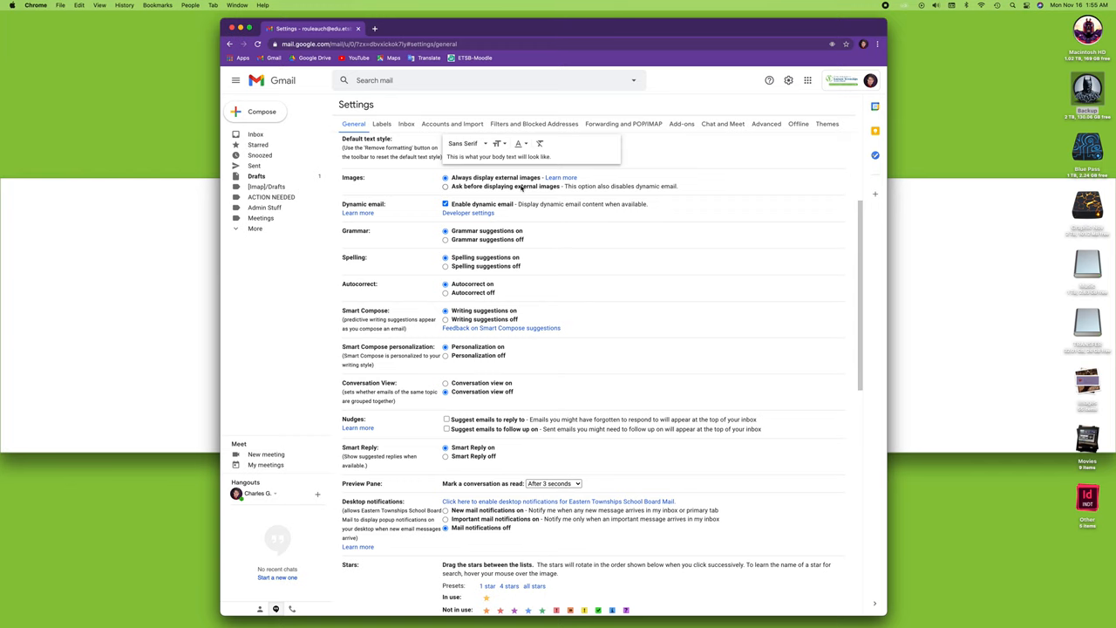
mouse_move(538, 189)
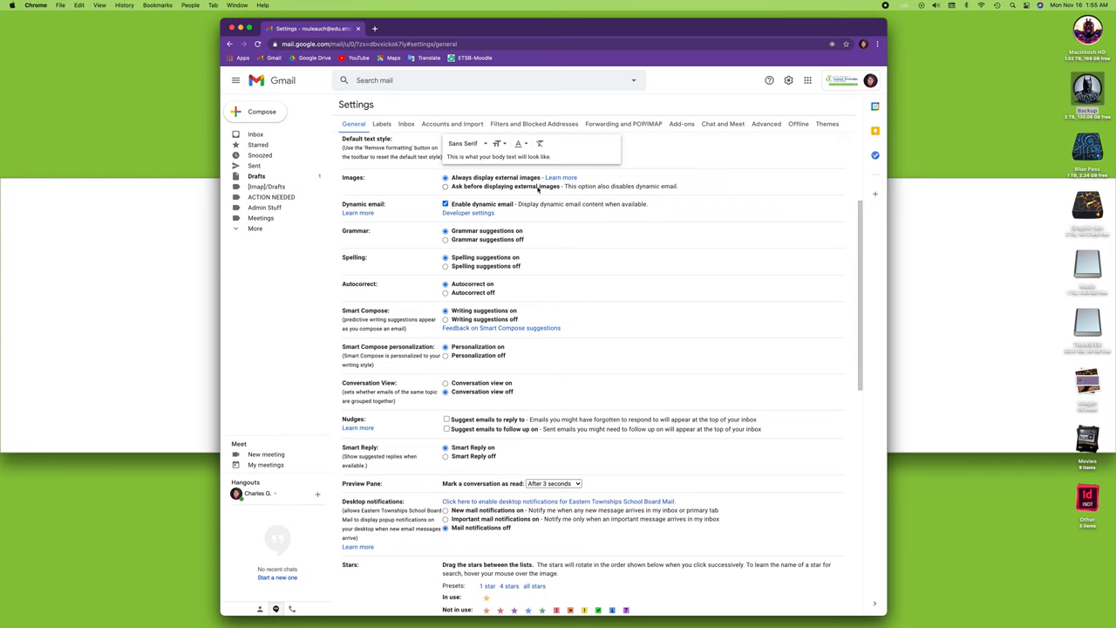
scroll(down, 3)
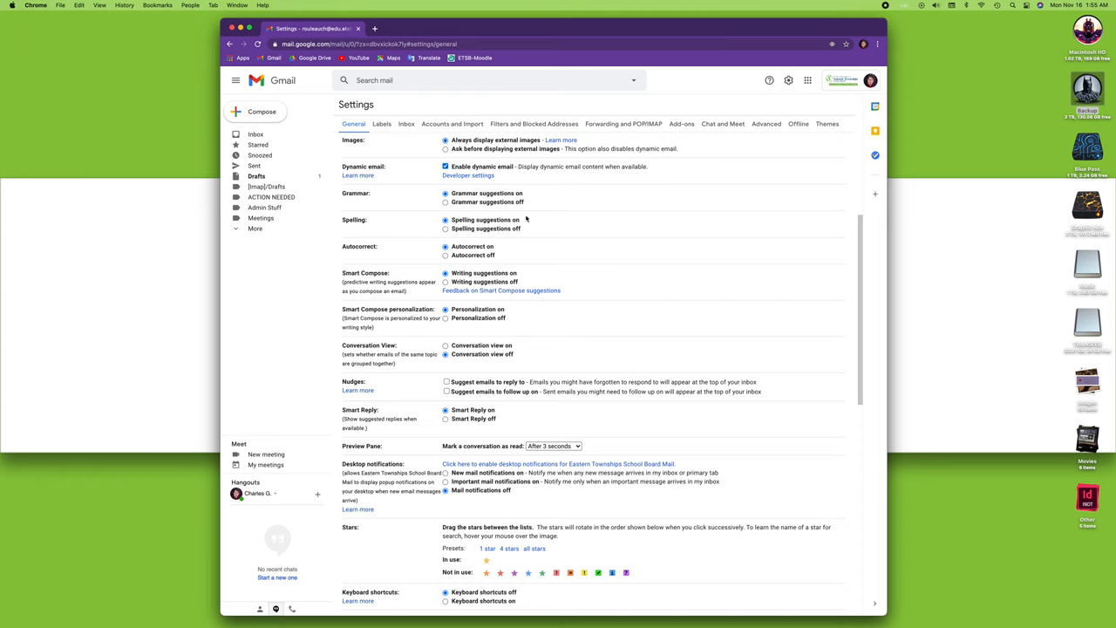
mouse_move(585, 174)
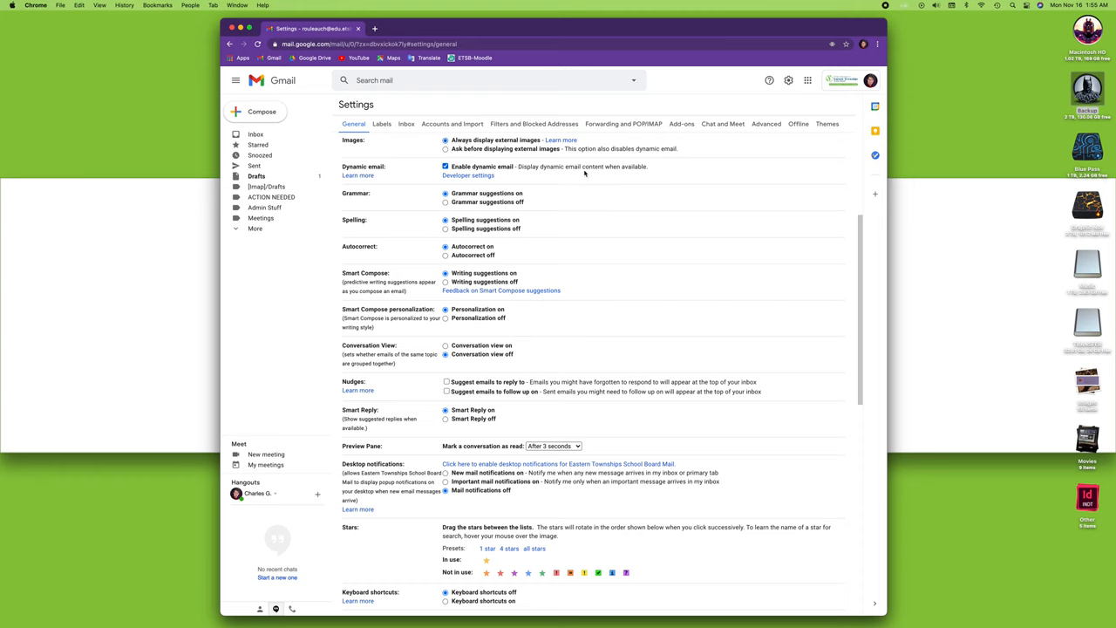
mouse_move(617, 173)
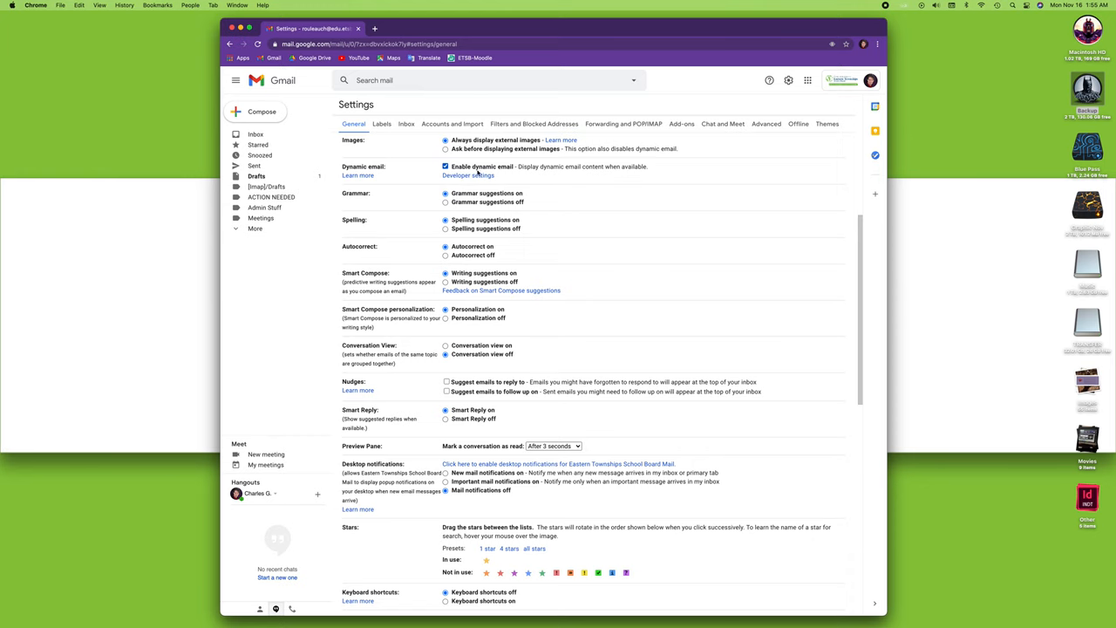
scroll(down, 3)
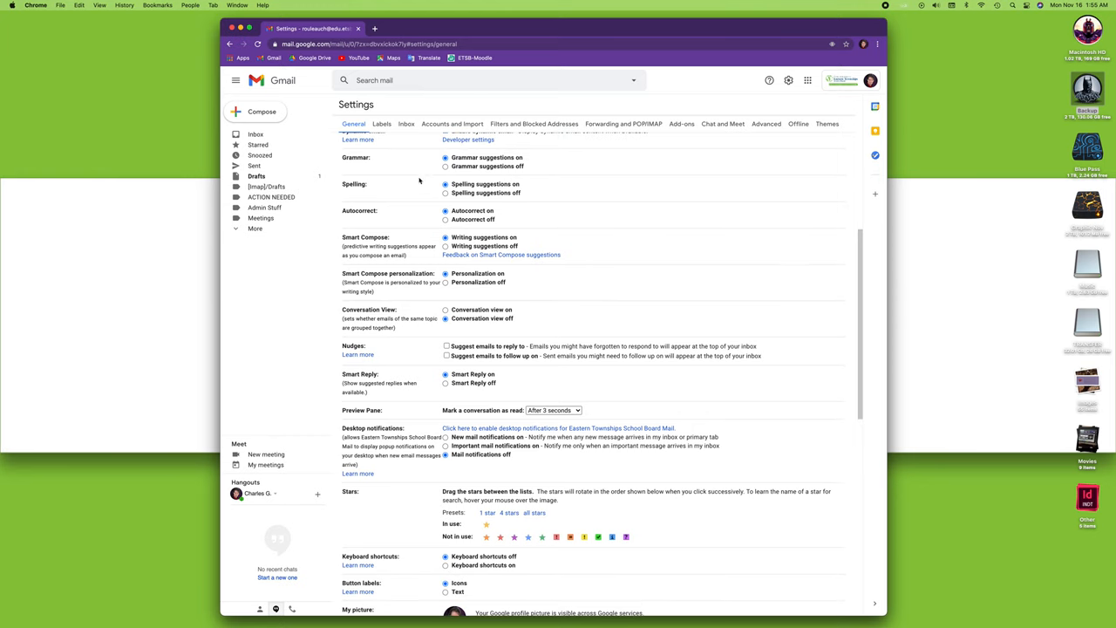
mouse_move(476, 174)
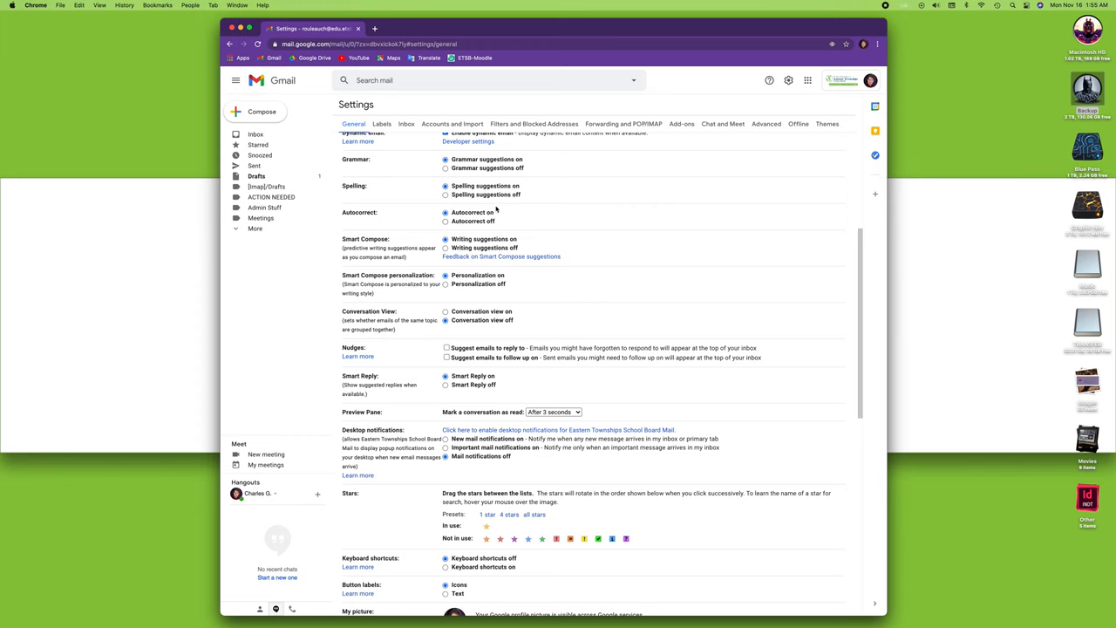
scroll(down, 3)
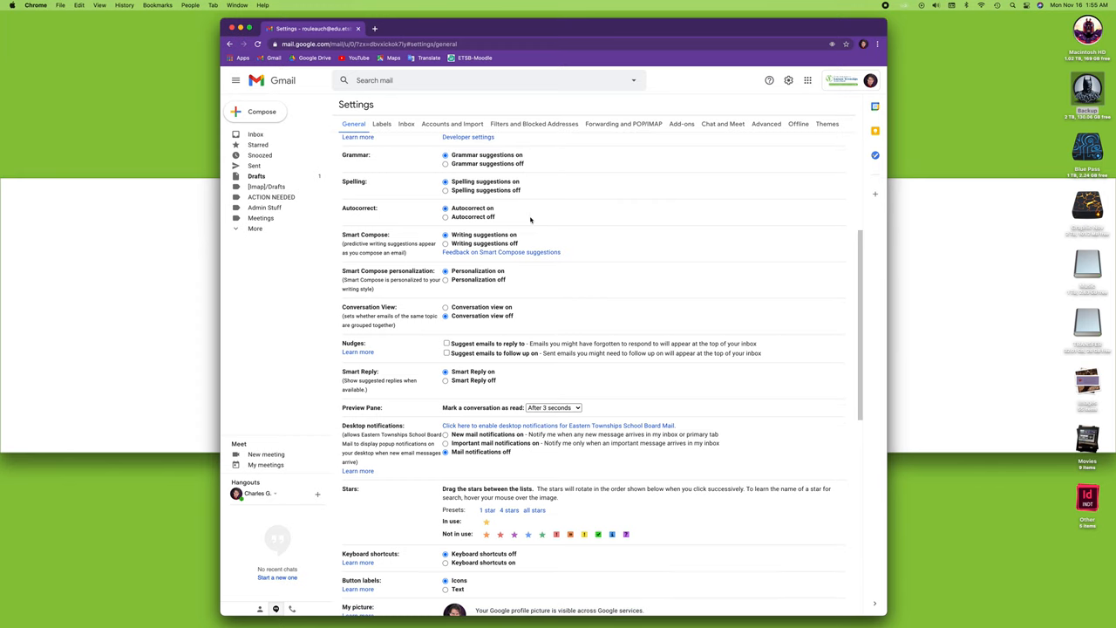
scroll(down, 3)
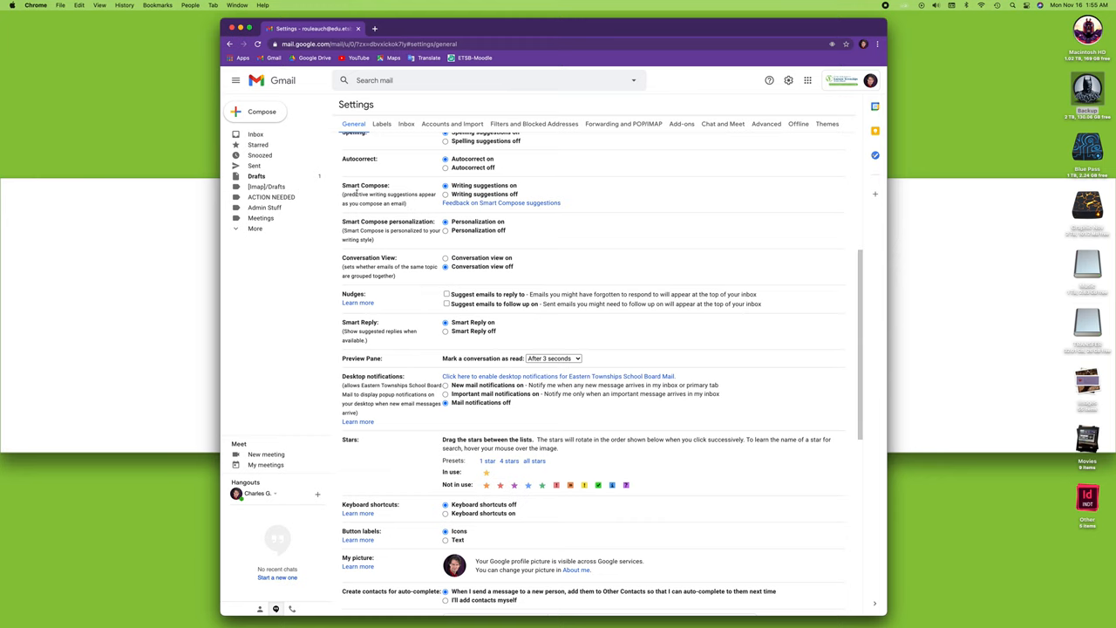
mouse_move(364, 264)
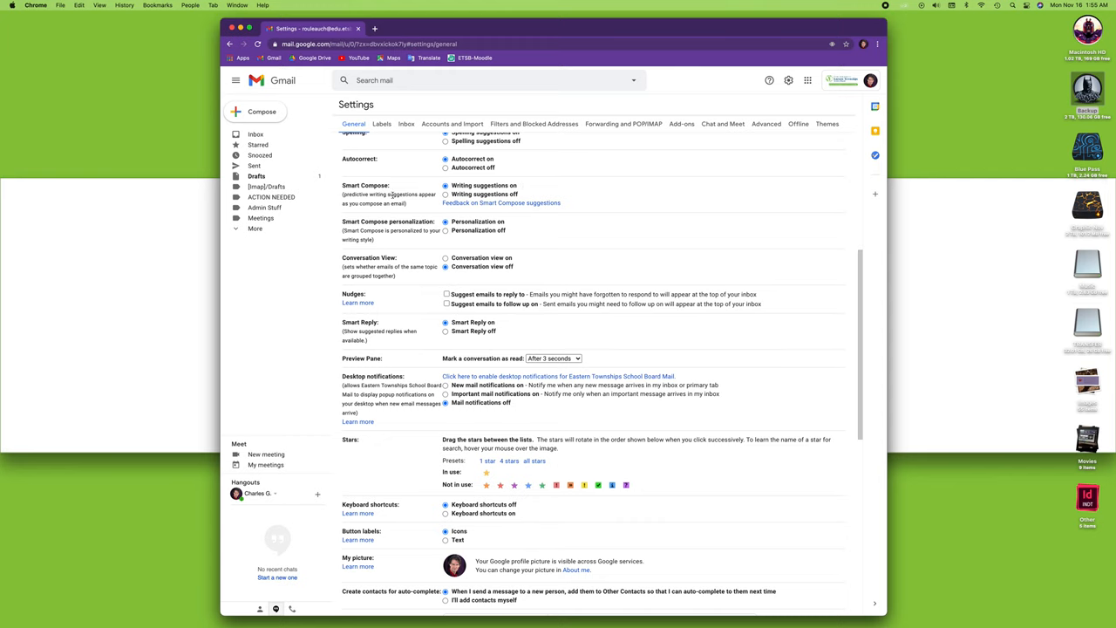
mouse_move(390, 213)
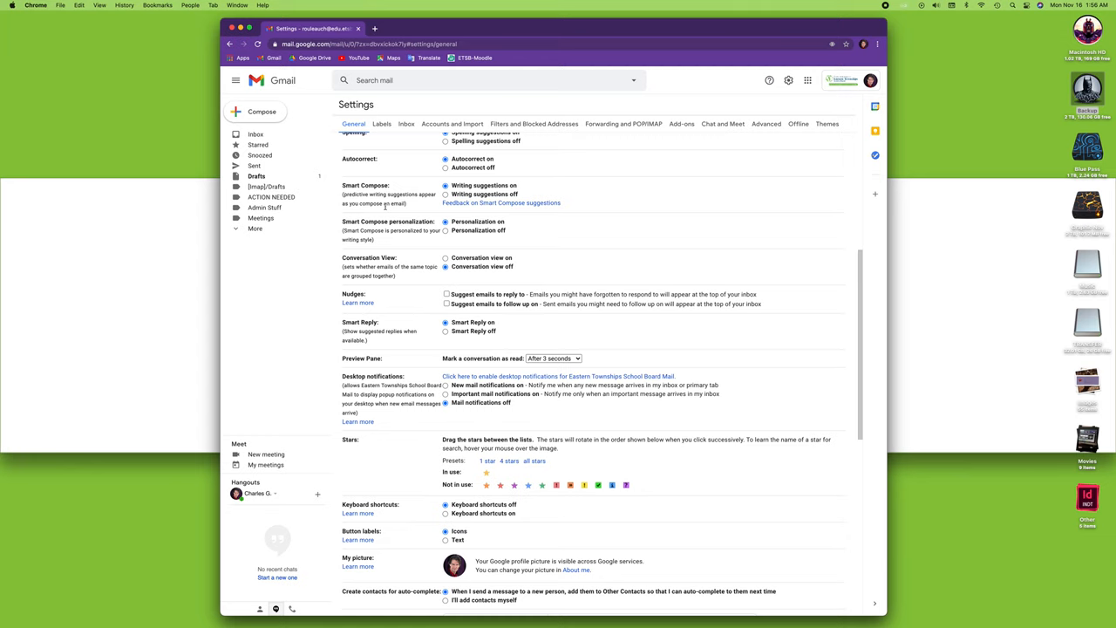
scroll(down, 3)
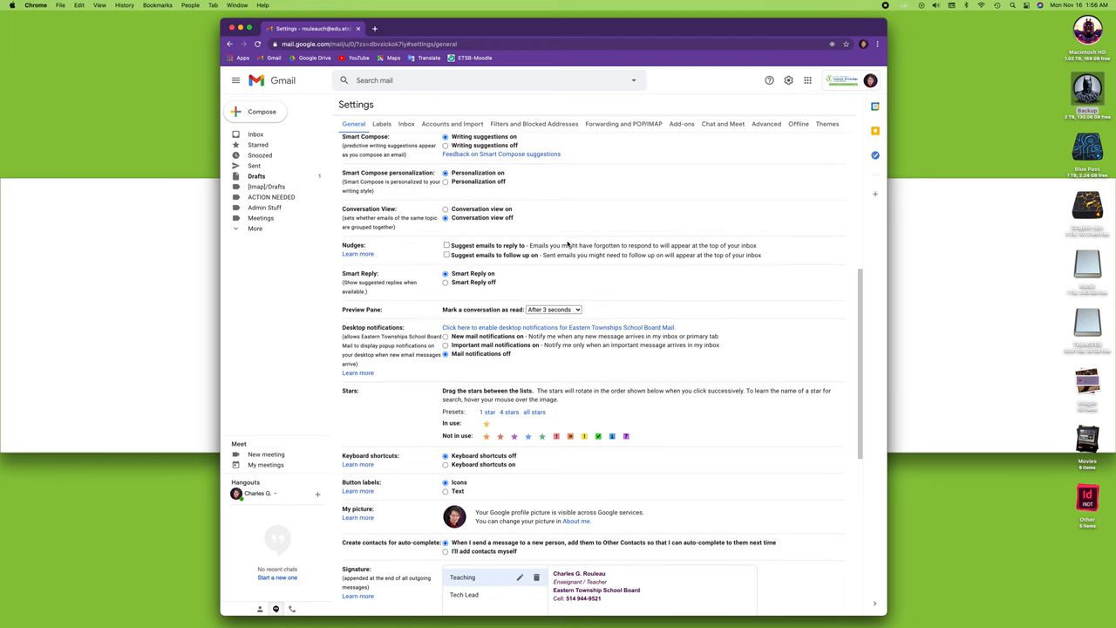
scroll(down, 3)
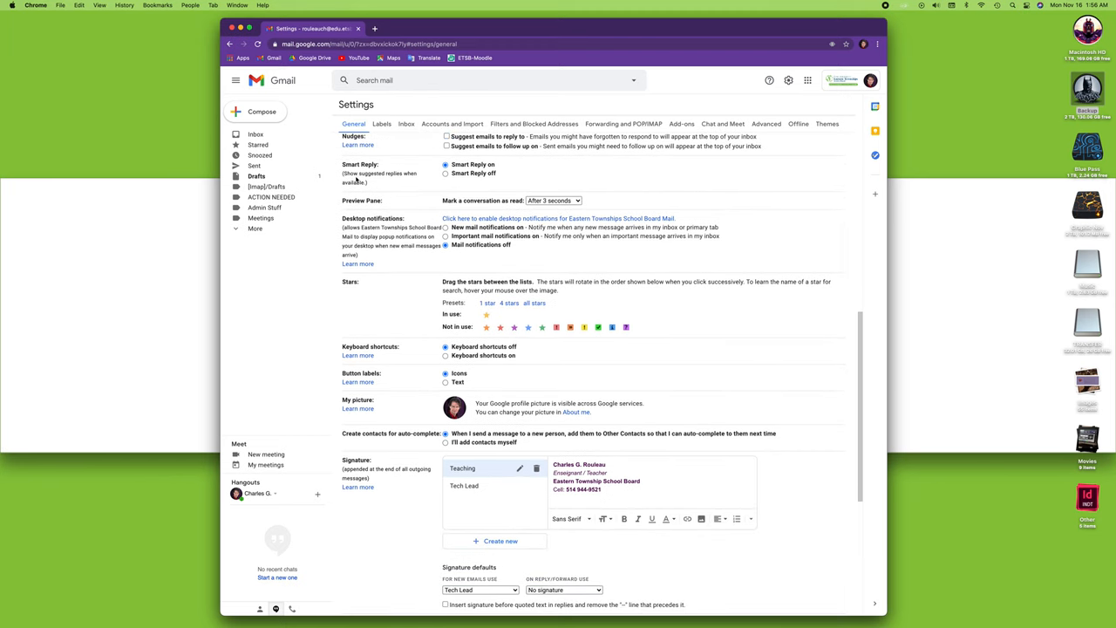
mouse_move(388, 189)
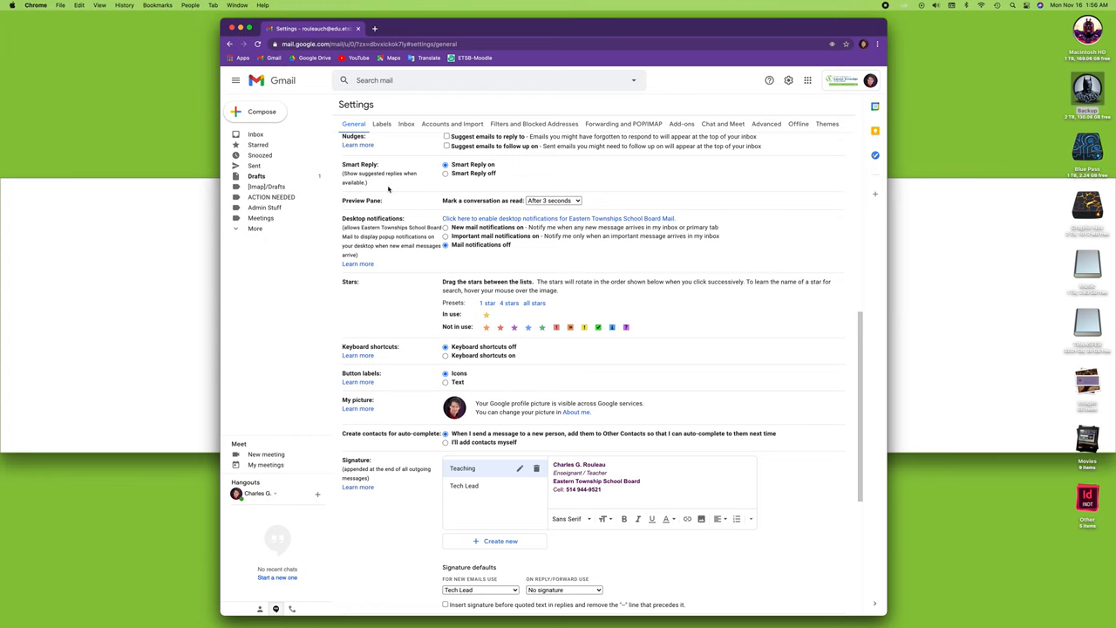
mouse_move(441, 248)
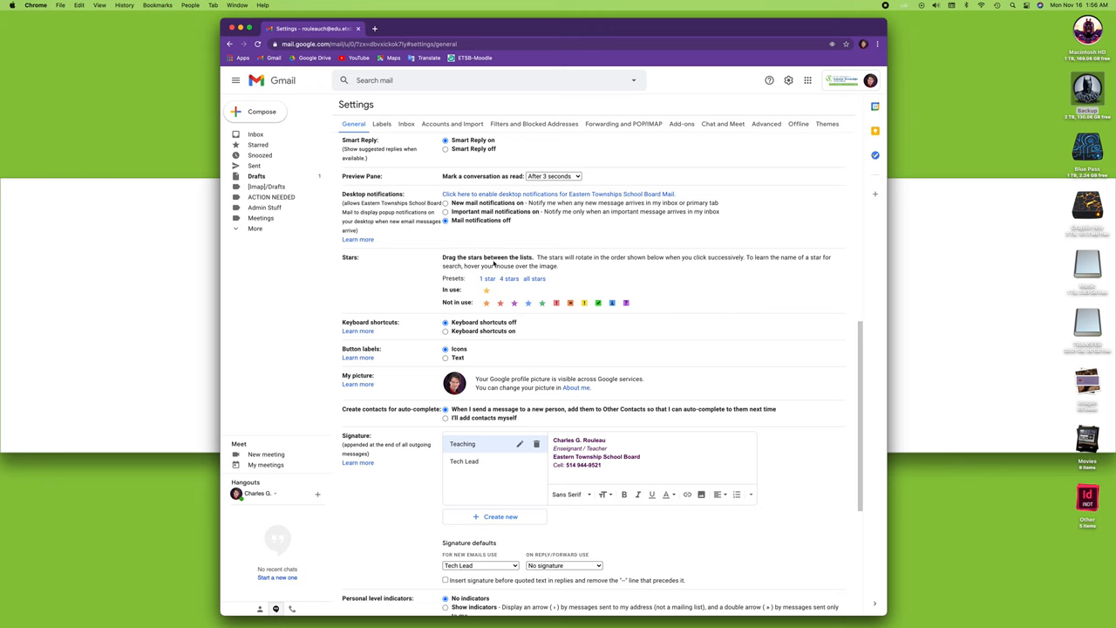
scroll(down, 3)
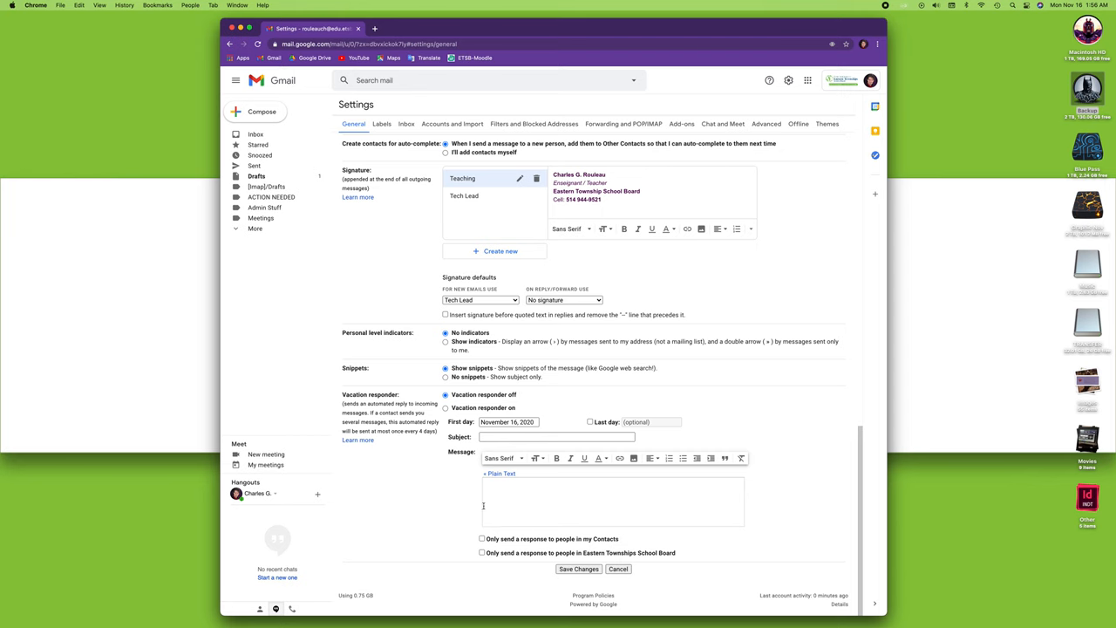
scroll(up, 3)
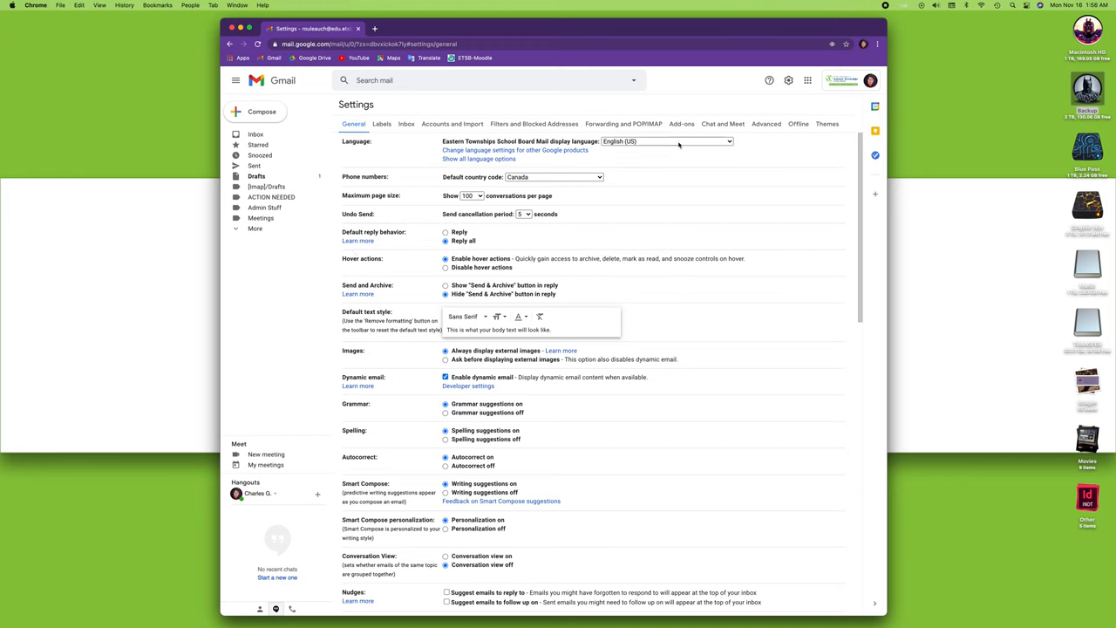
mouse_move(788, 81)
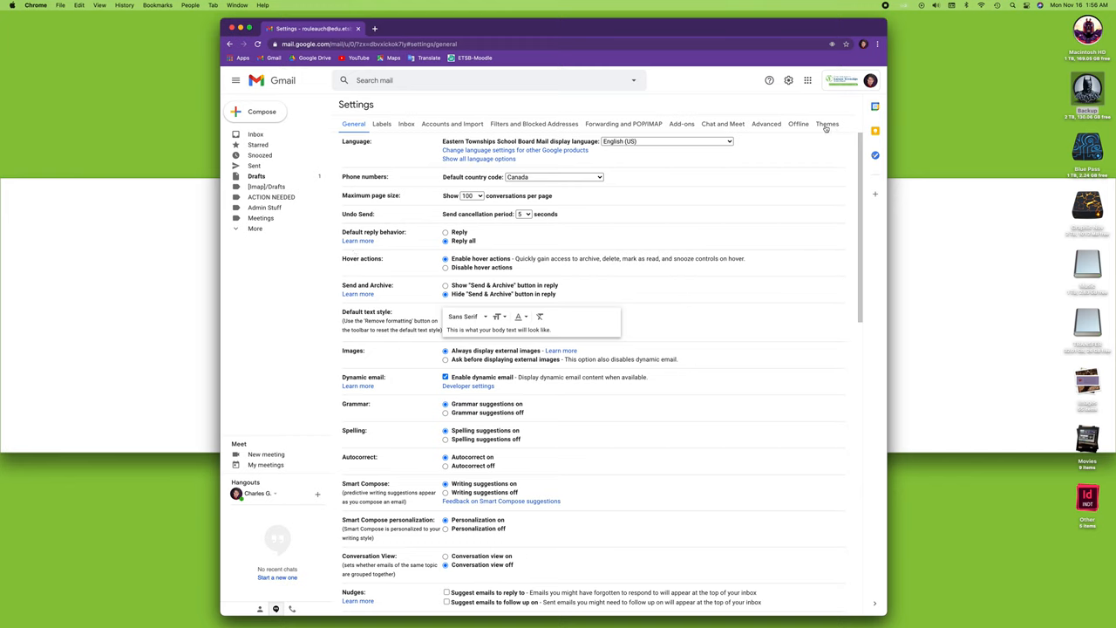
Step: Browse the theme gallery from Themes and close it unpicked, raising the discard-changes prompt
click(826, 124)
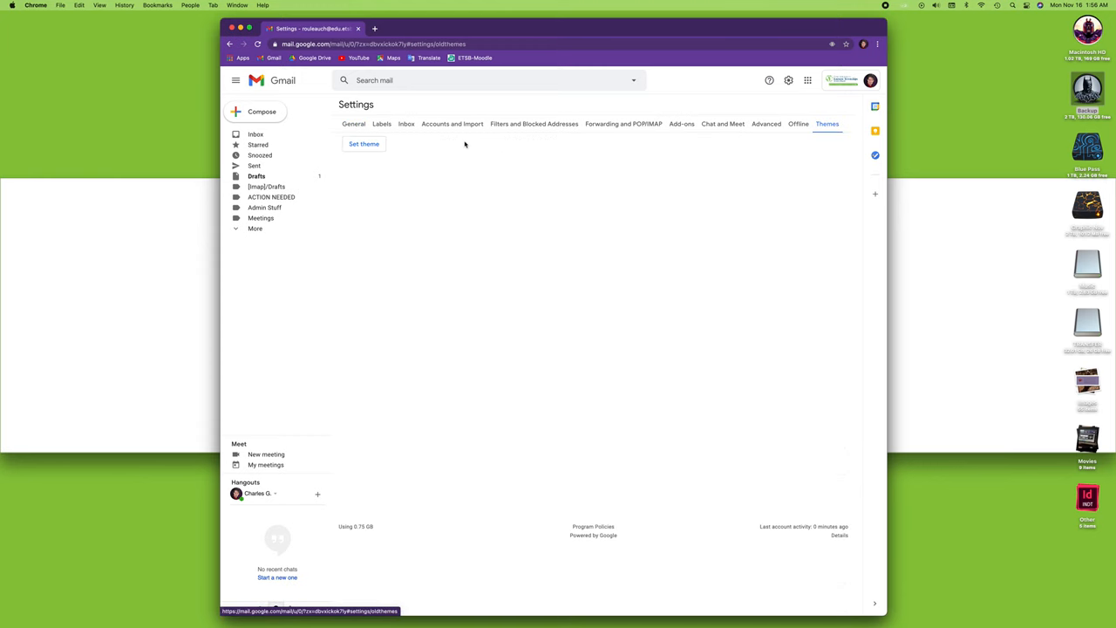
click(364, 144)
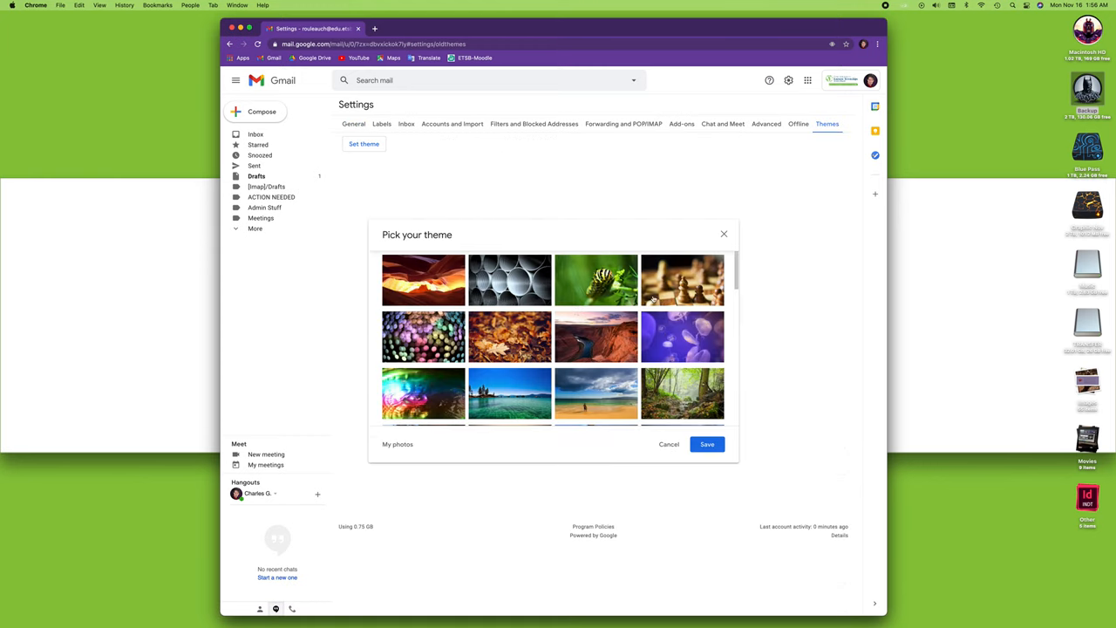
scroll(down, 3)
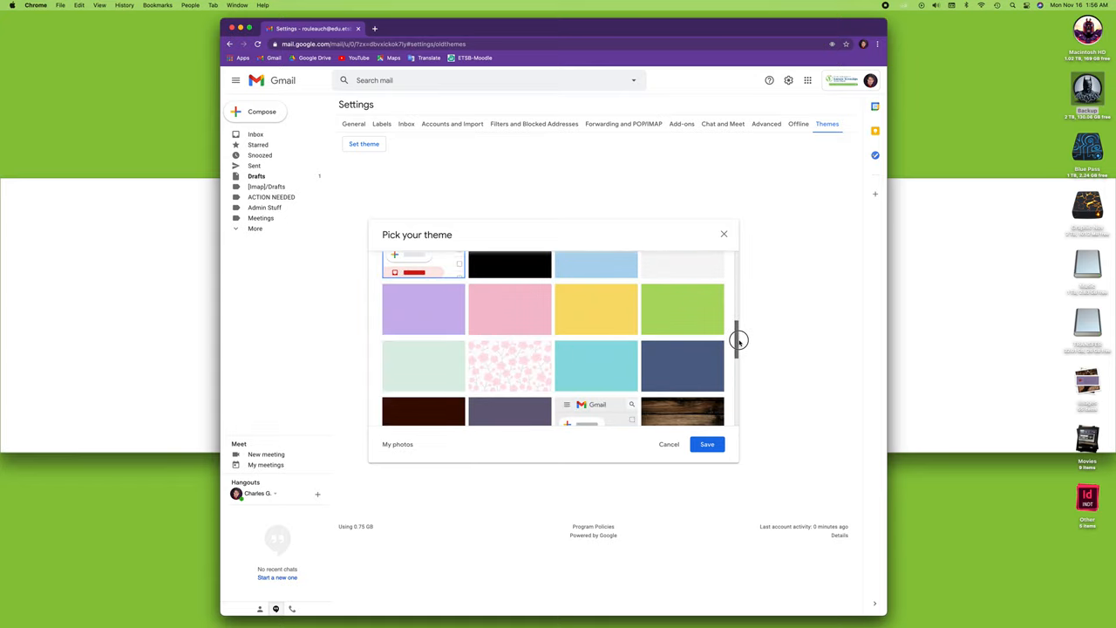
click(669, 444)
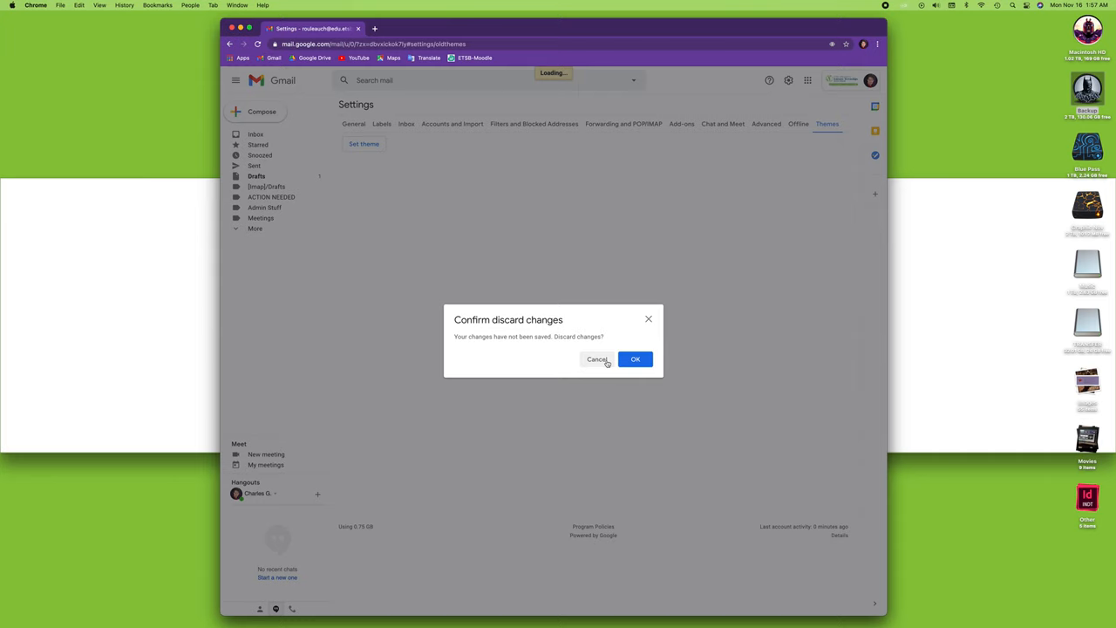
Step: Cancel the discard prompt and save the pending General settings changes so Gmail reloads
click(635, 359)
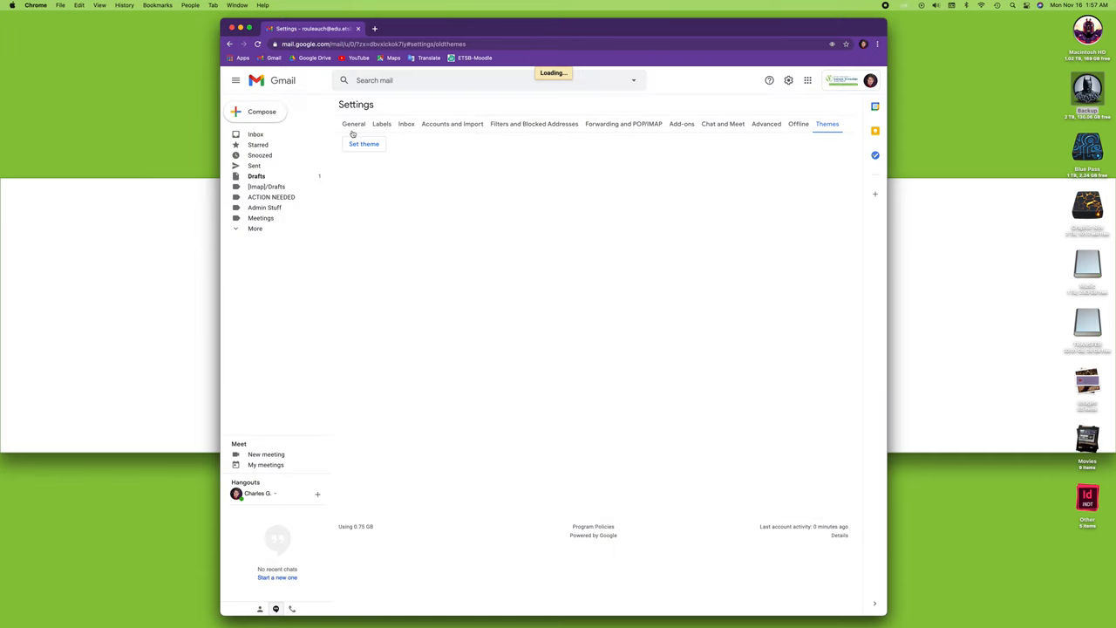
click(353, 123)
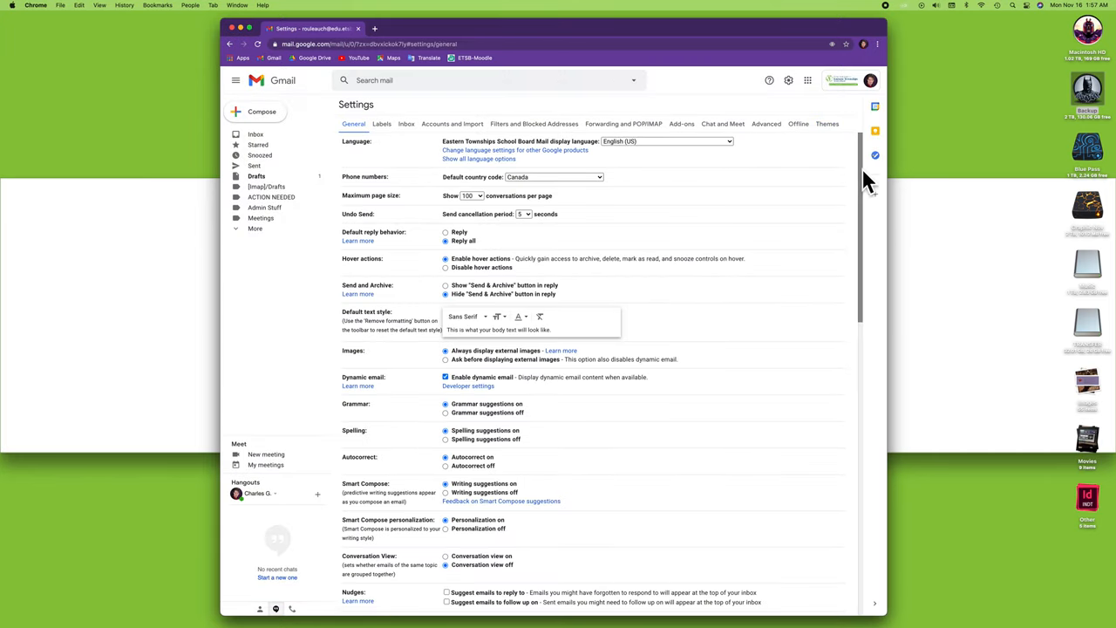
scroll(down, 3)
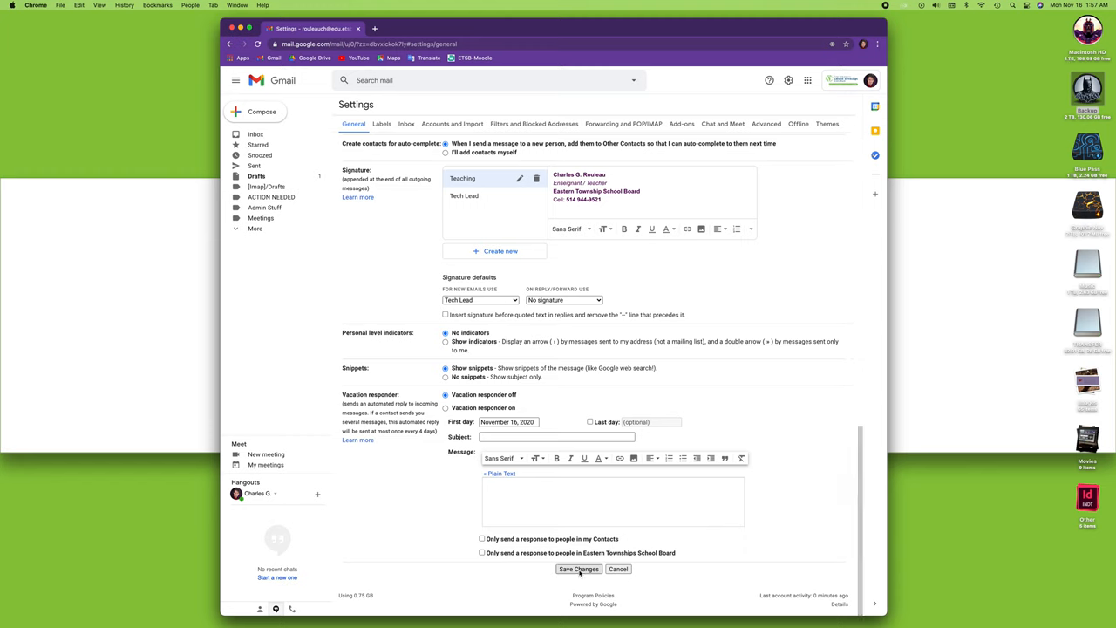
click(578, 568)
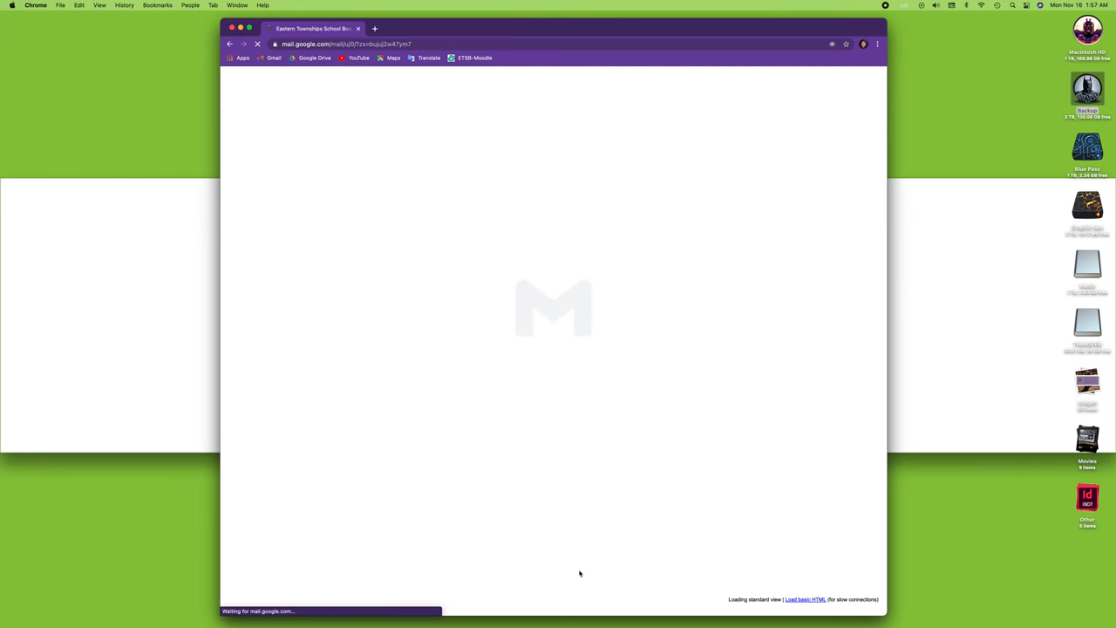